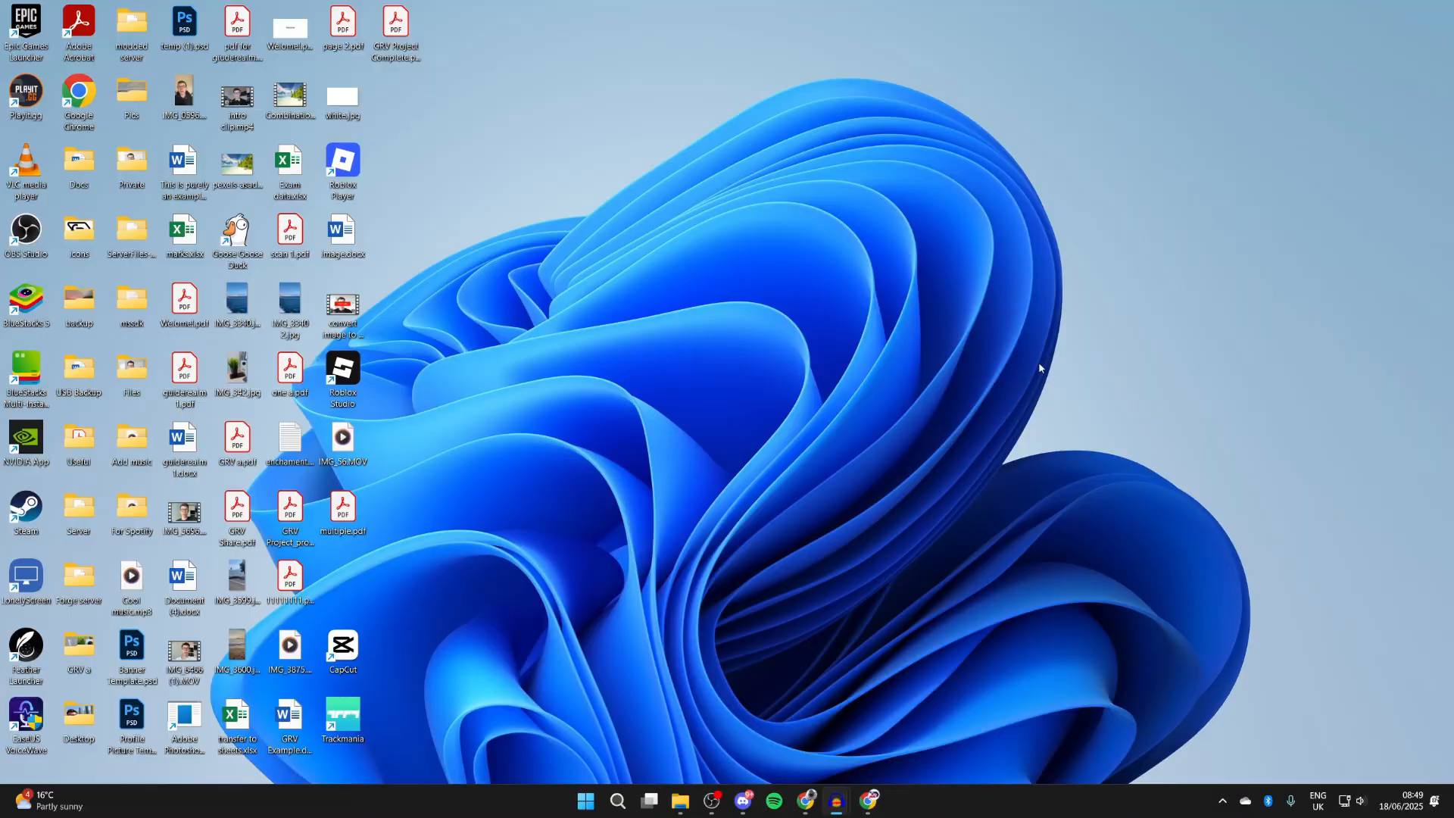
mouse_move(978, 467)
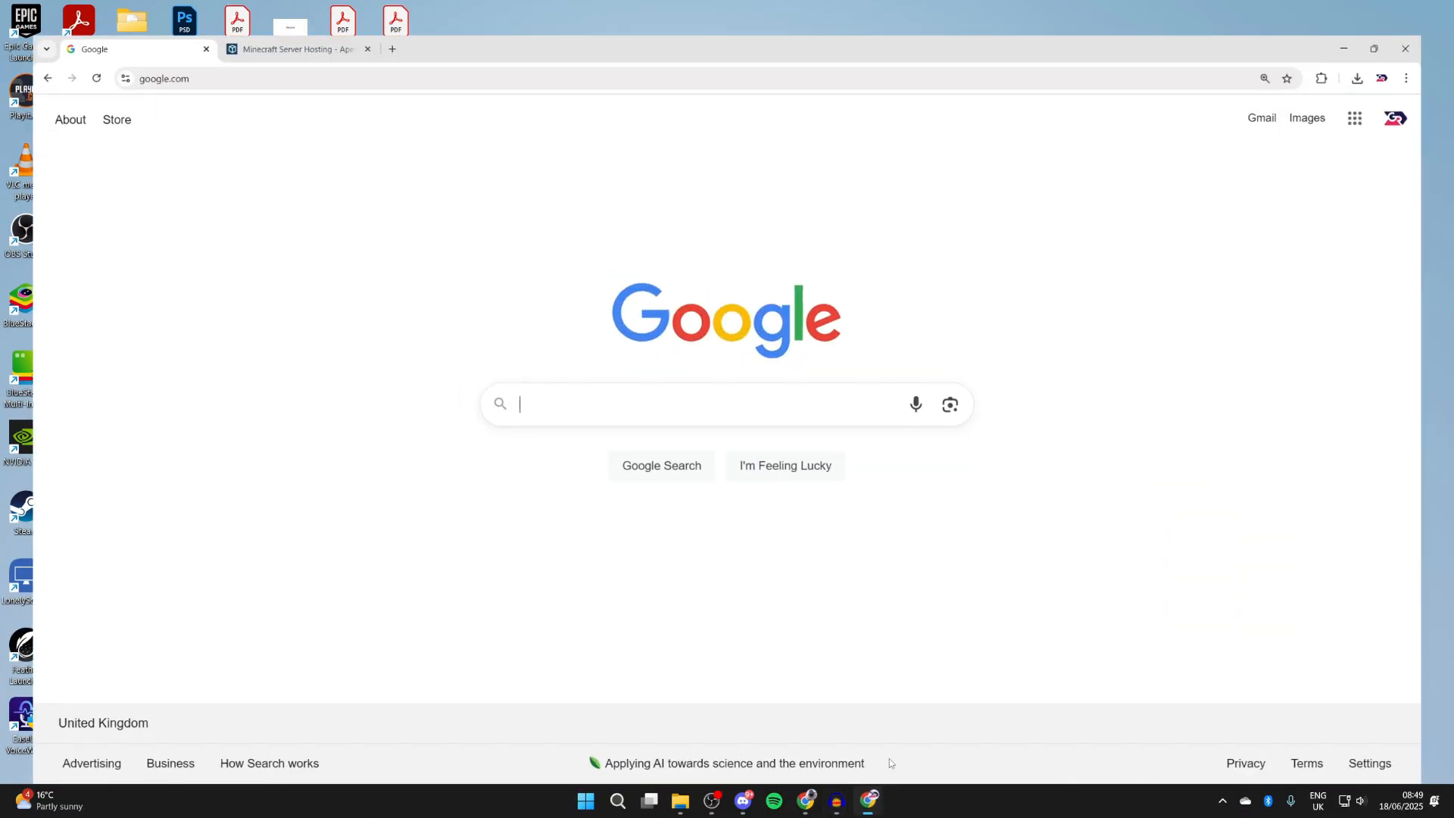
Search Google for 'journeymap minecraft'.
text(jou)
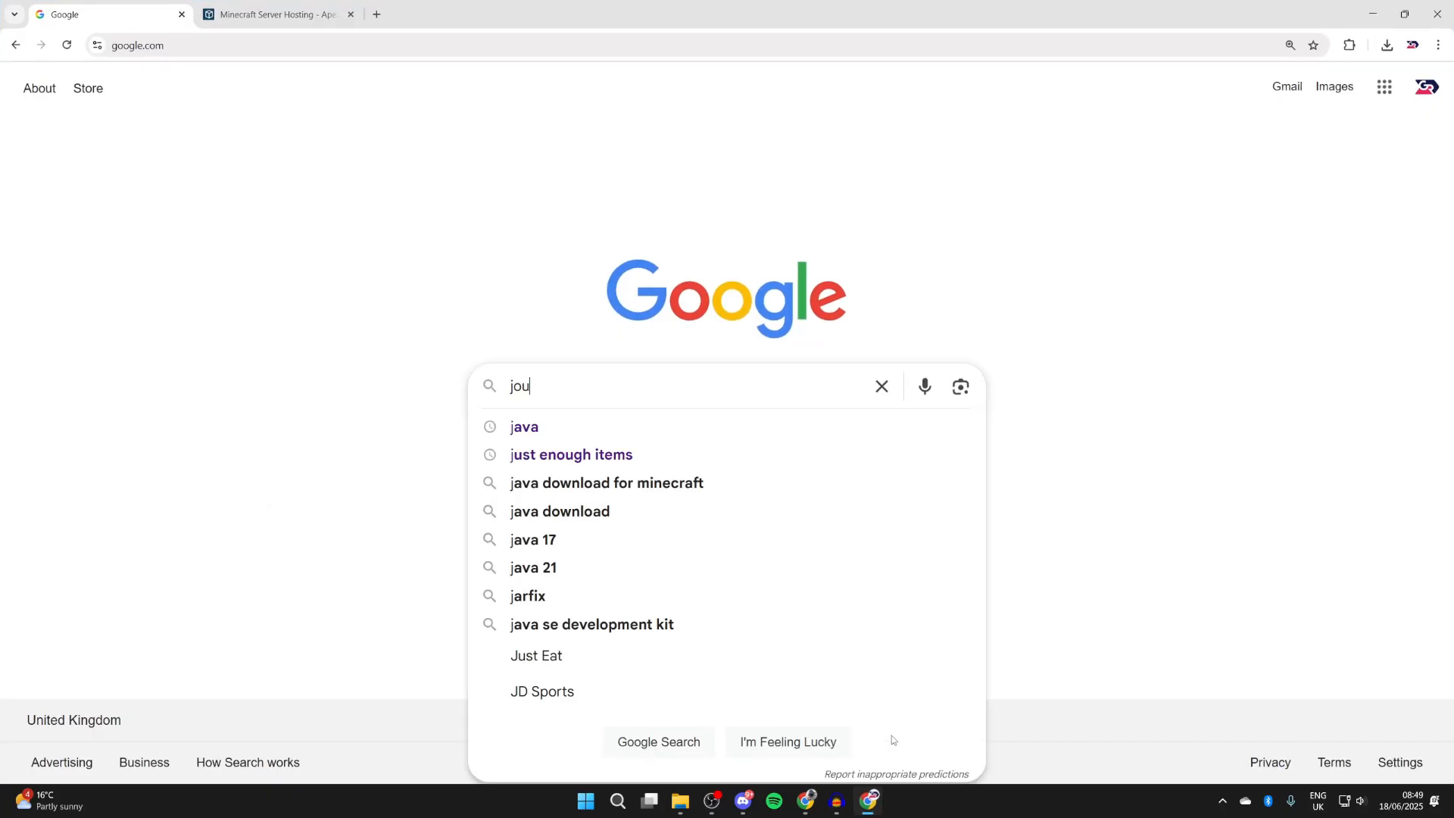
text(journeymap)
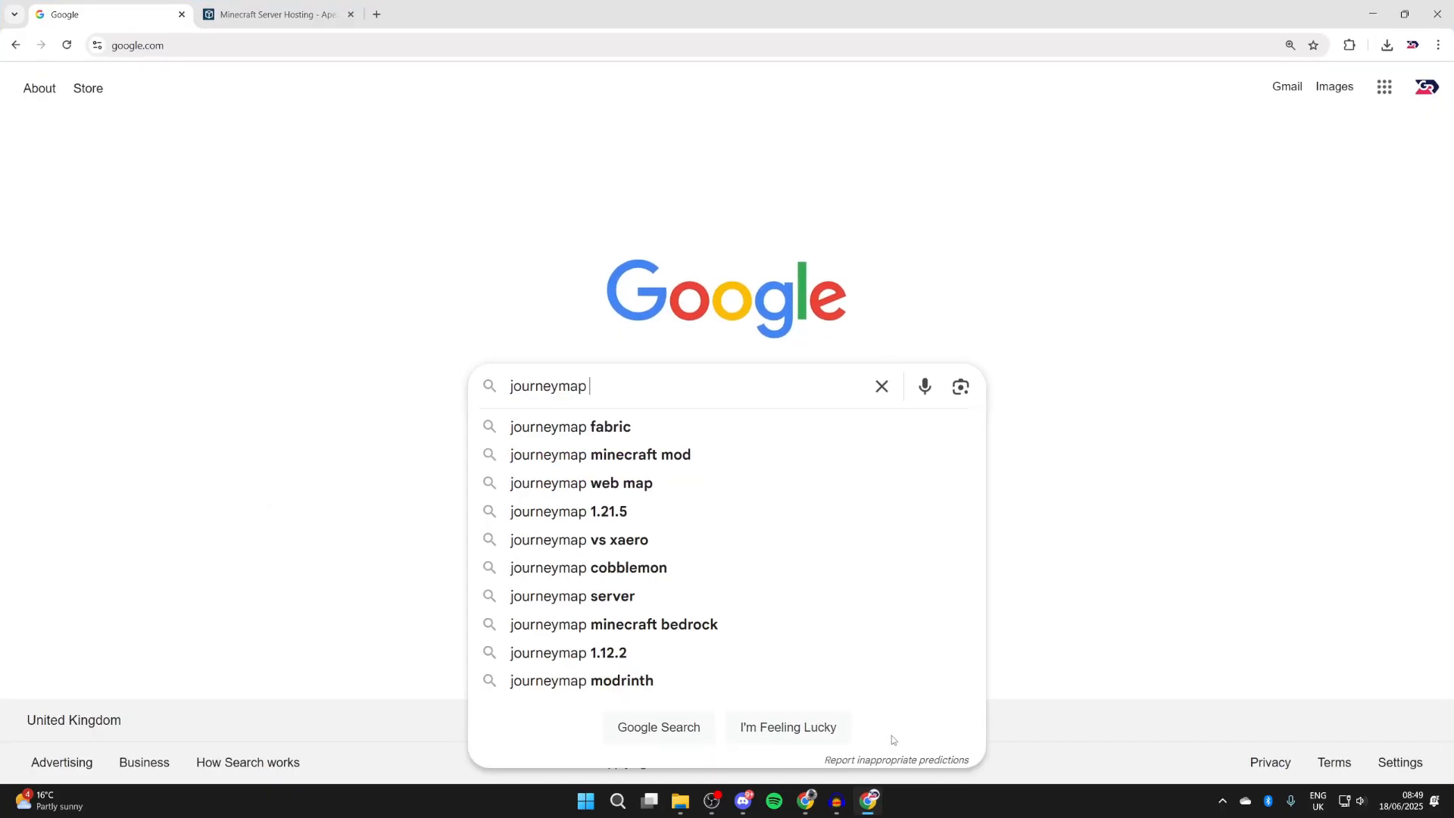
click(599, 454)
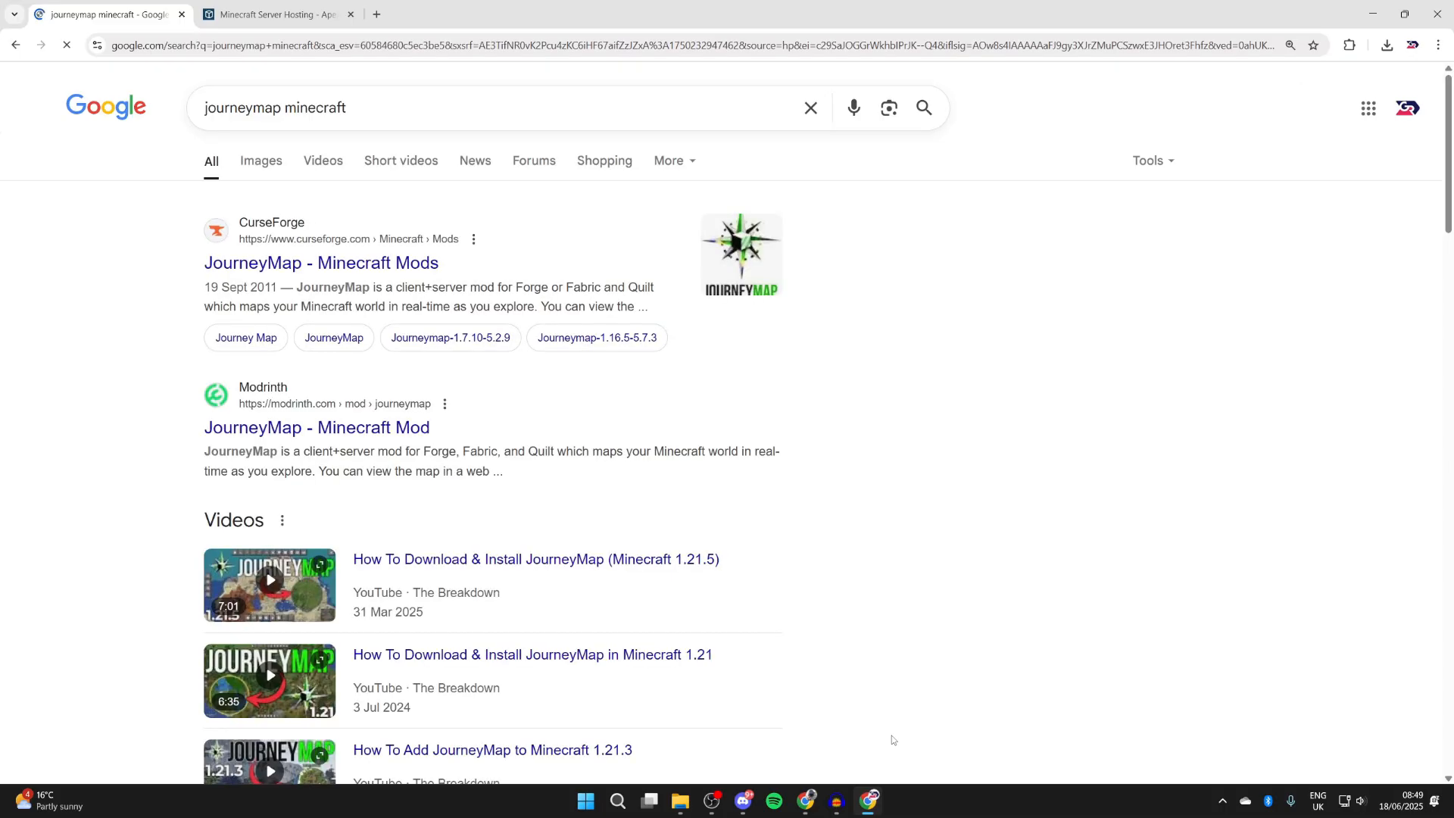
mouse_move(321, 263)
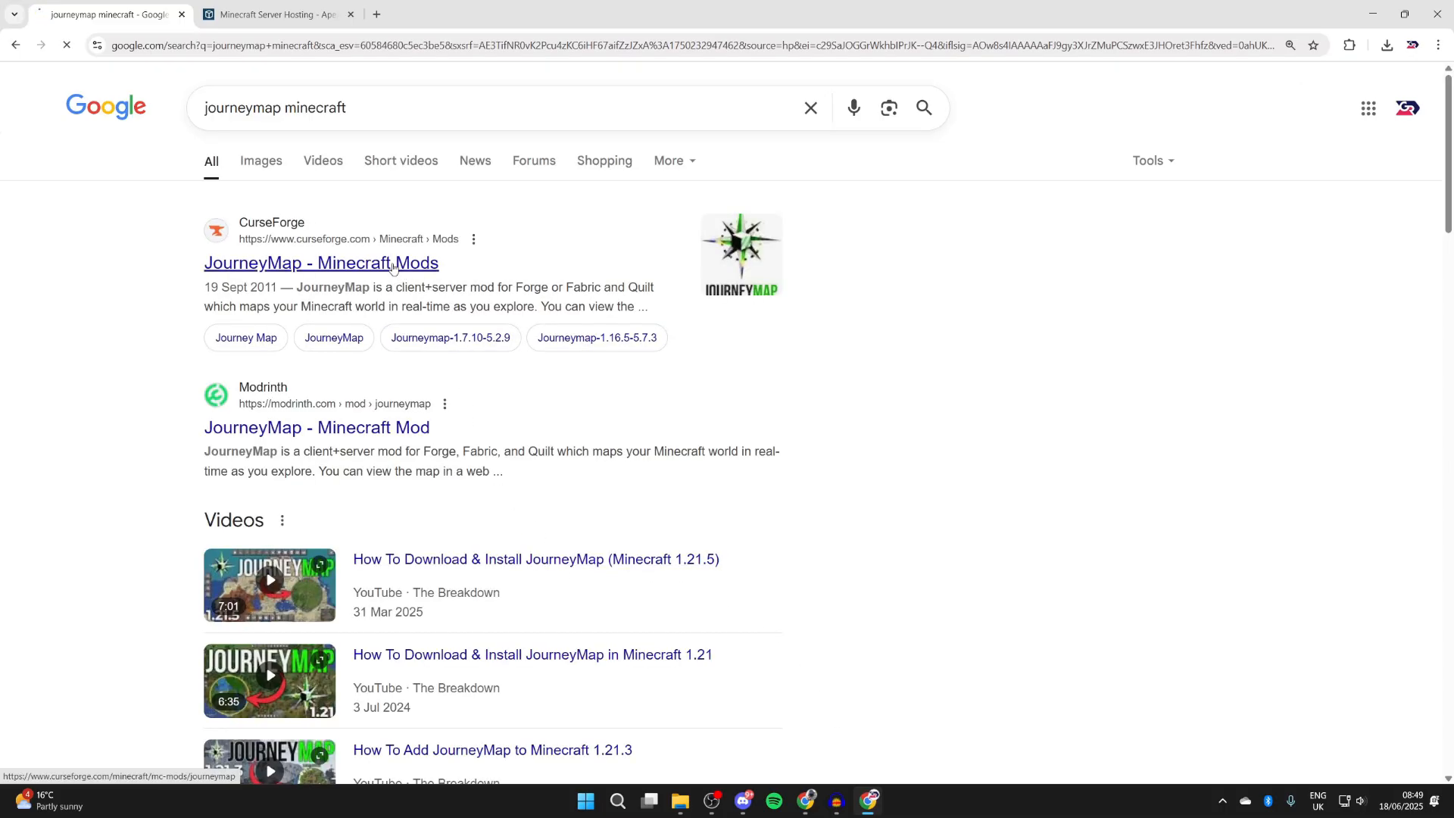
Open JourneyMap's CurseForge Files list and download the 1.21.6 Fabric file.
click(322, 264)
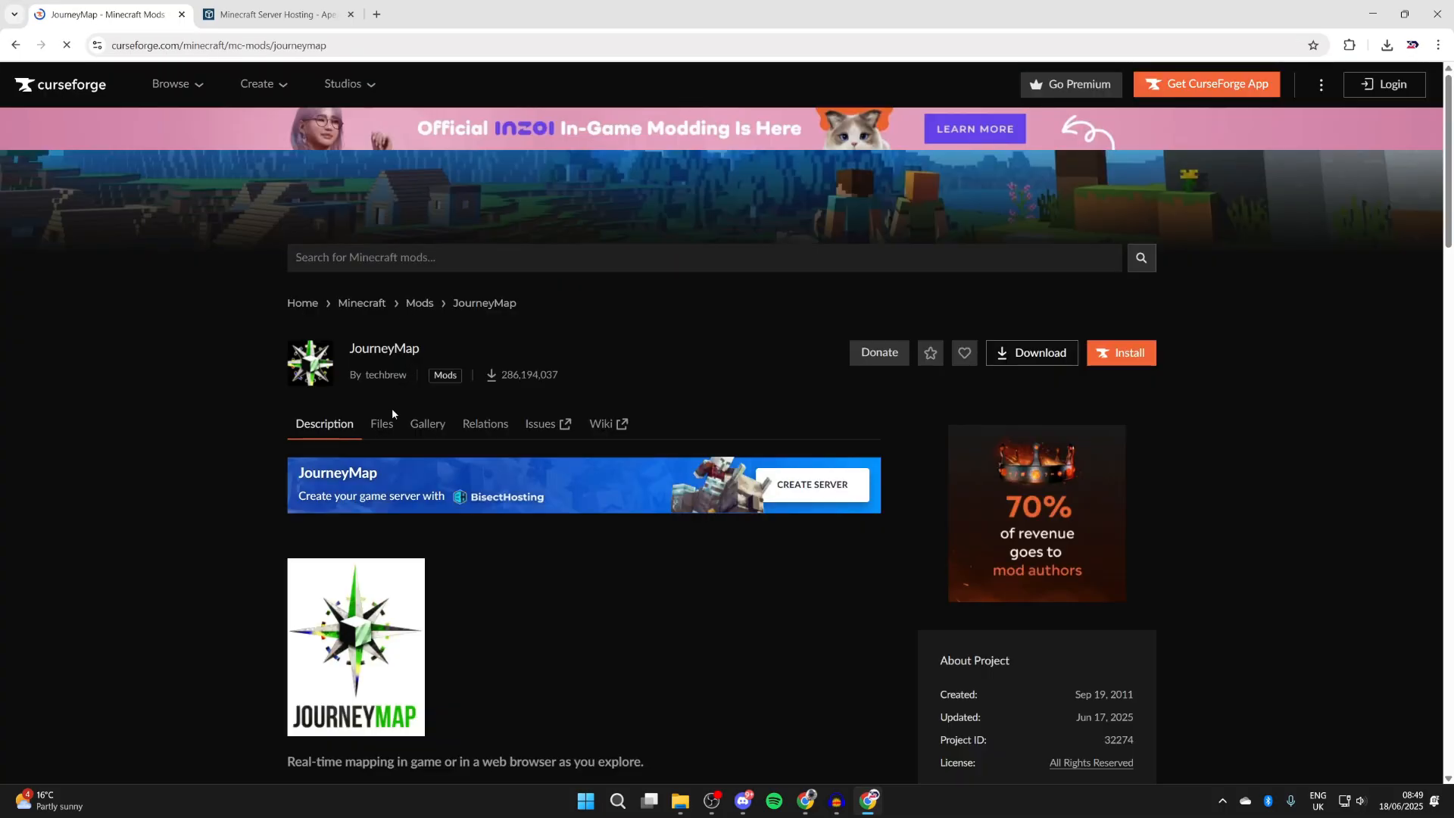
click(381, 427)
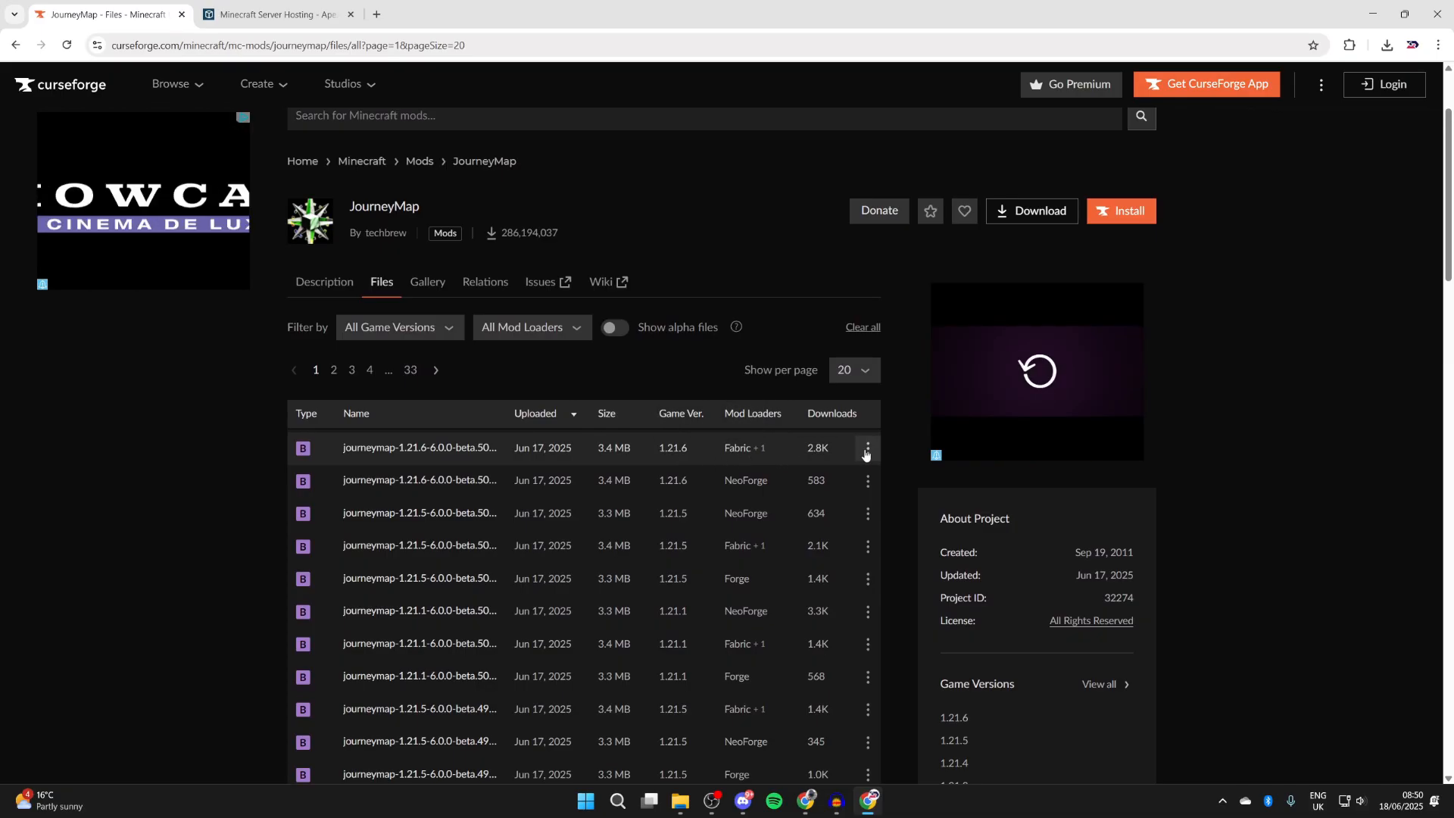
click(1029, 210)
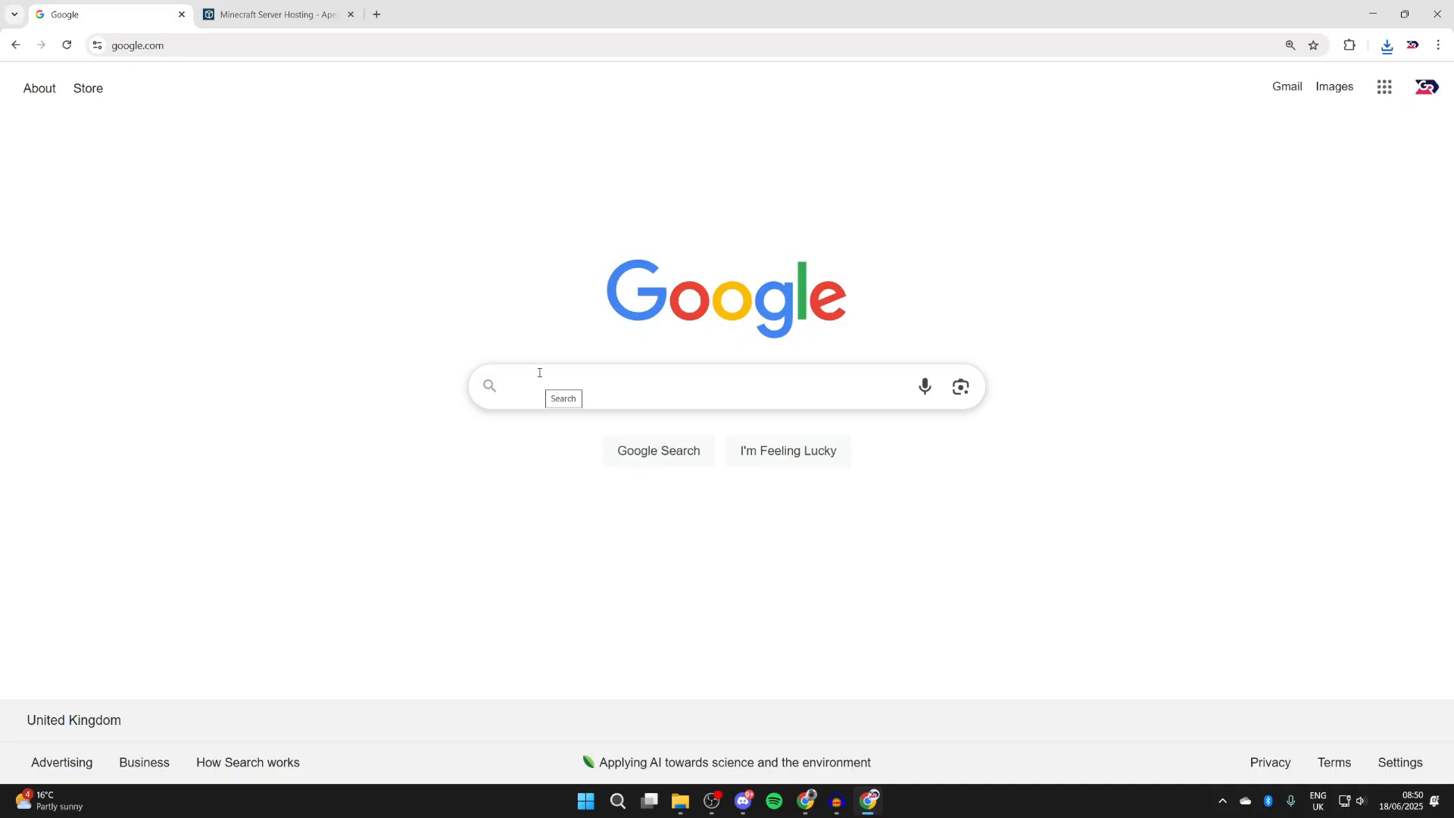
Search 'minecraft fabric' and download the Windows installer from fabricmc.net.
text(m)
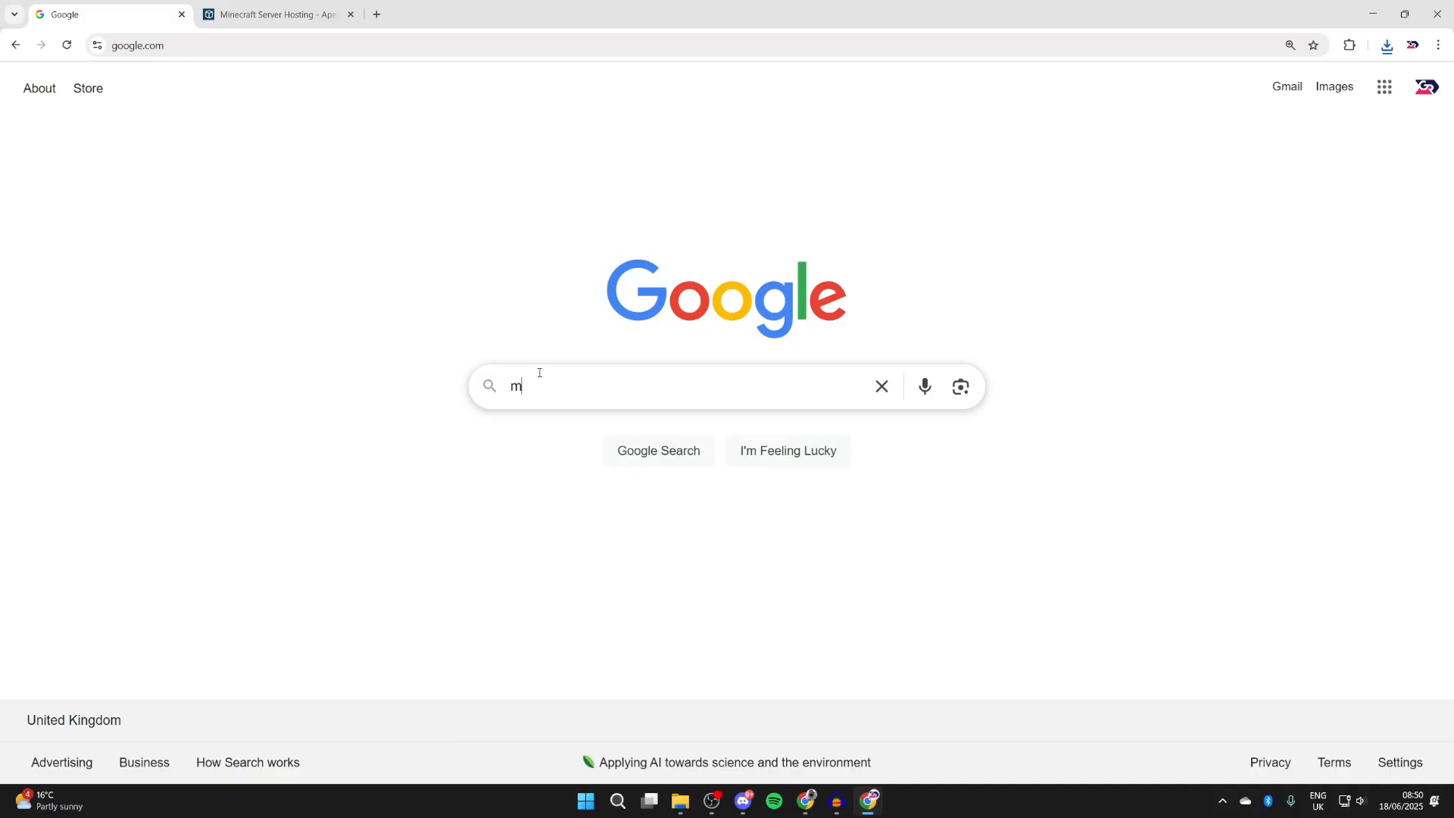
text(inecraft fabric)
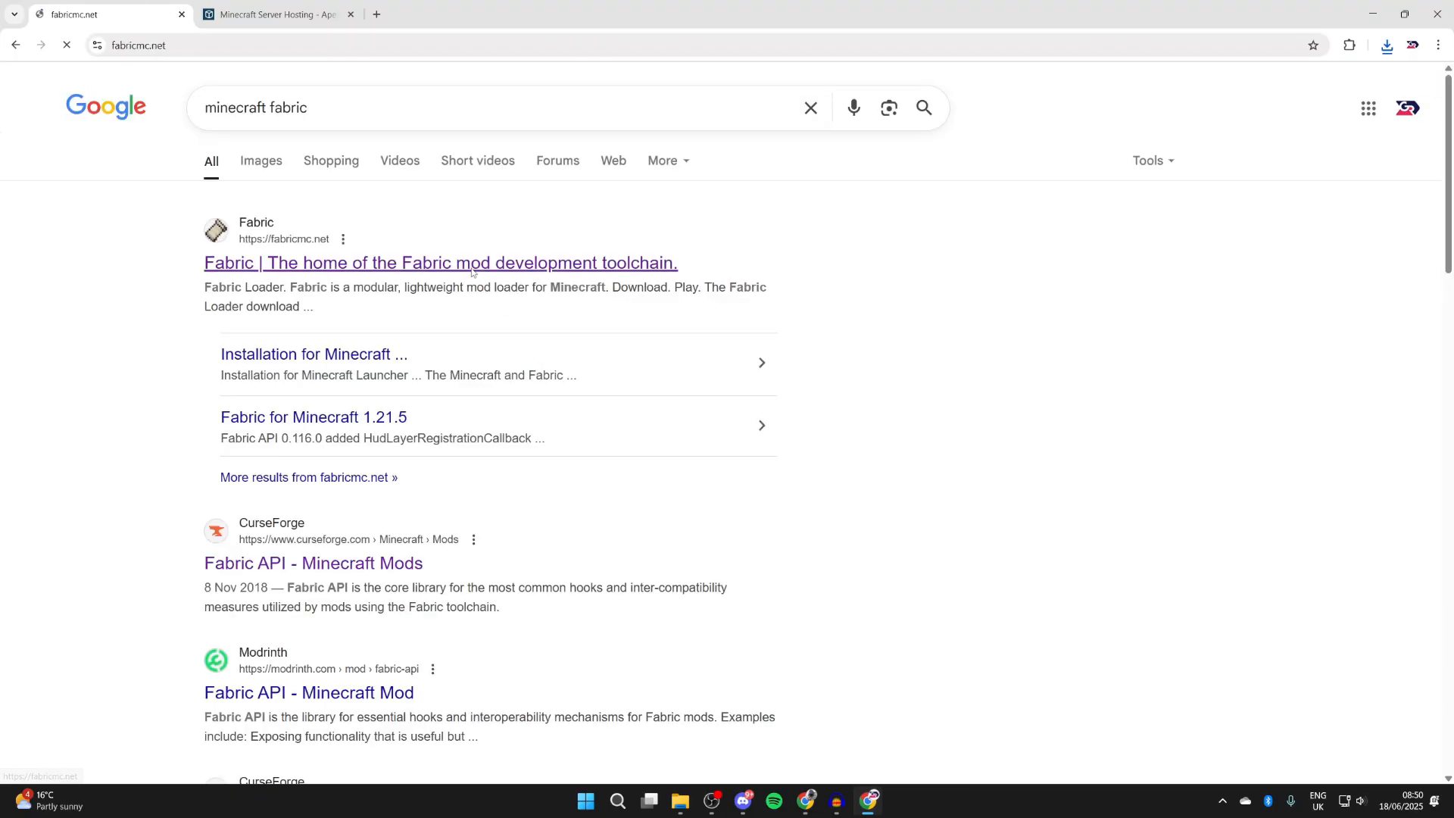
click(439, 263)
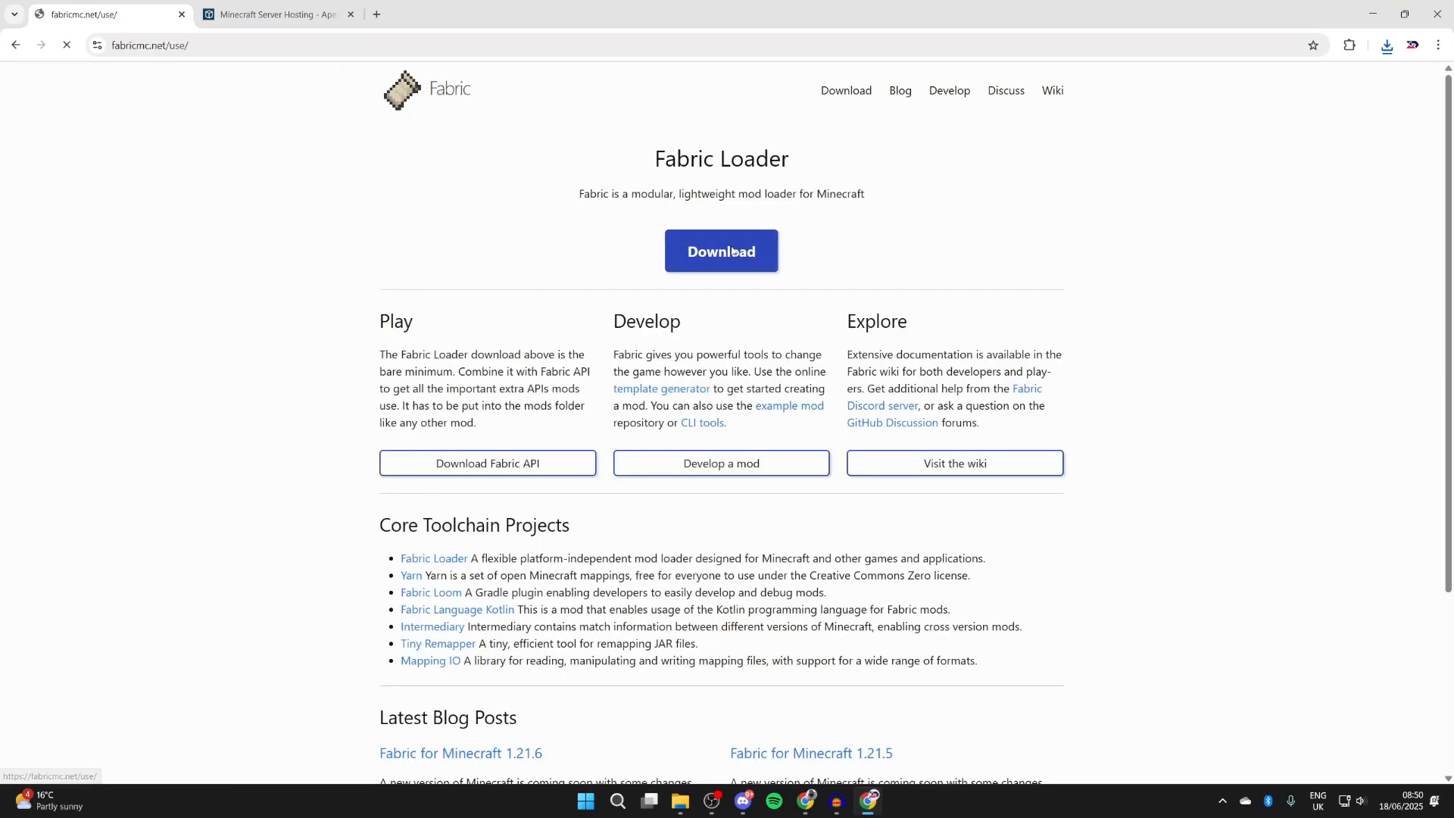
click(720, 251)
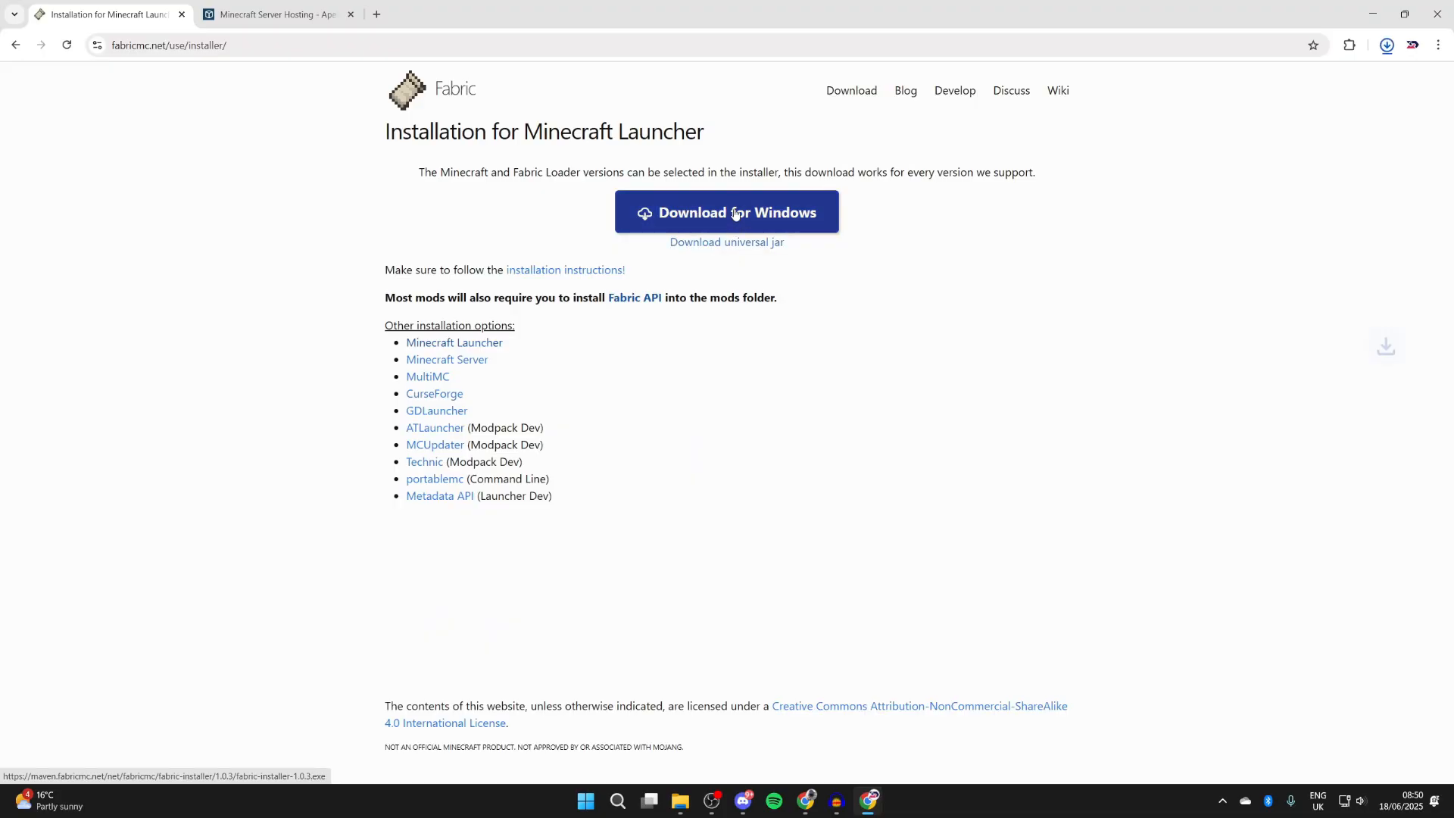
click(1387, 45)
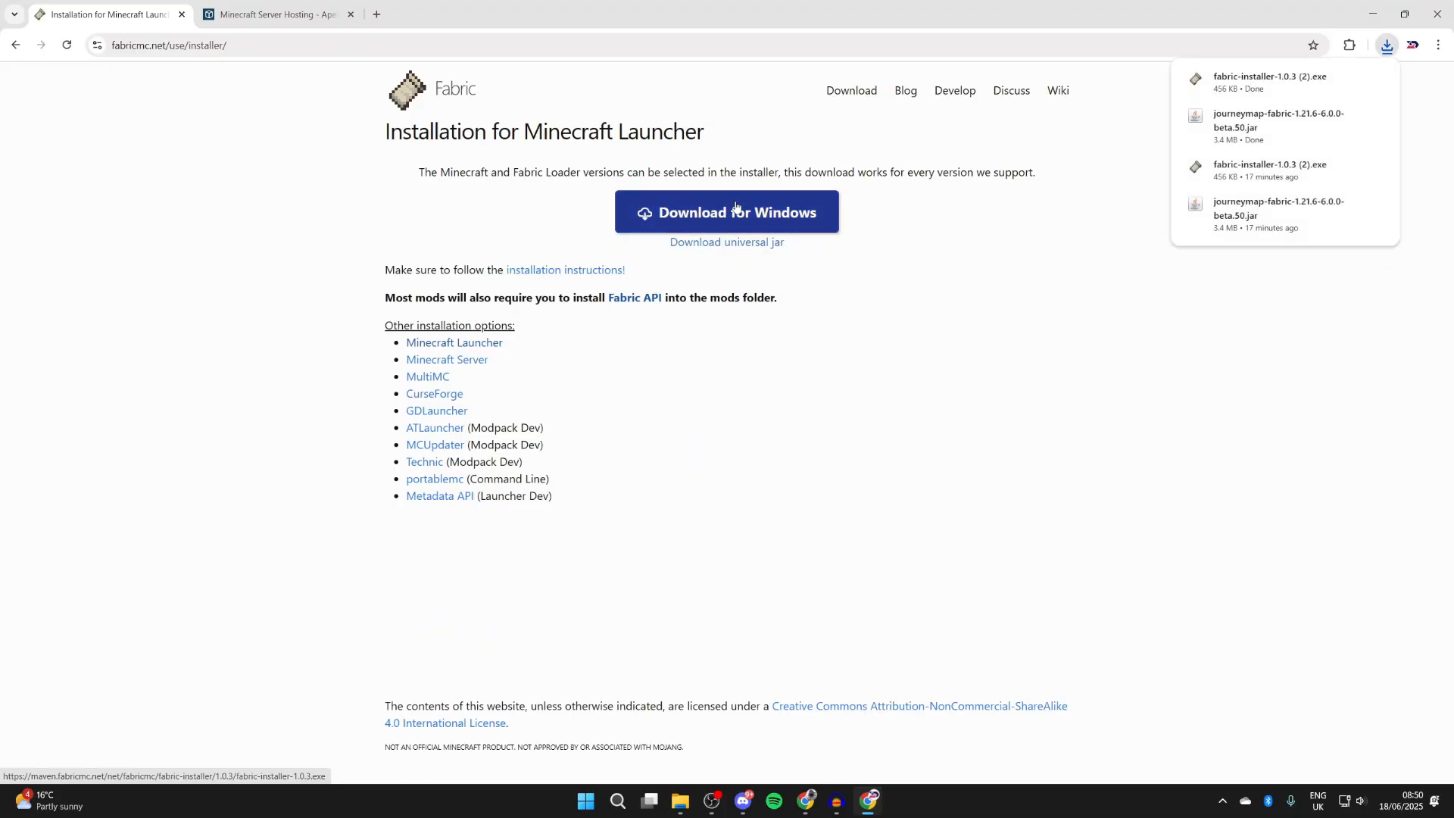
mouse_move(730, 269)
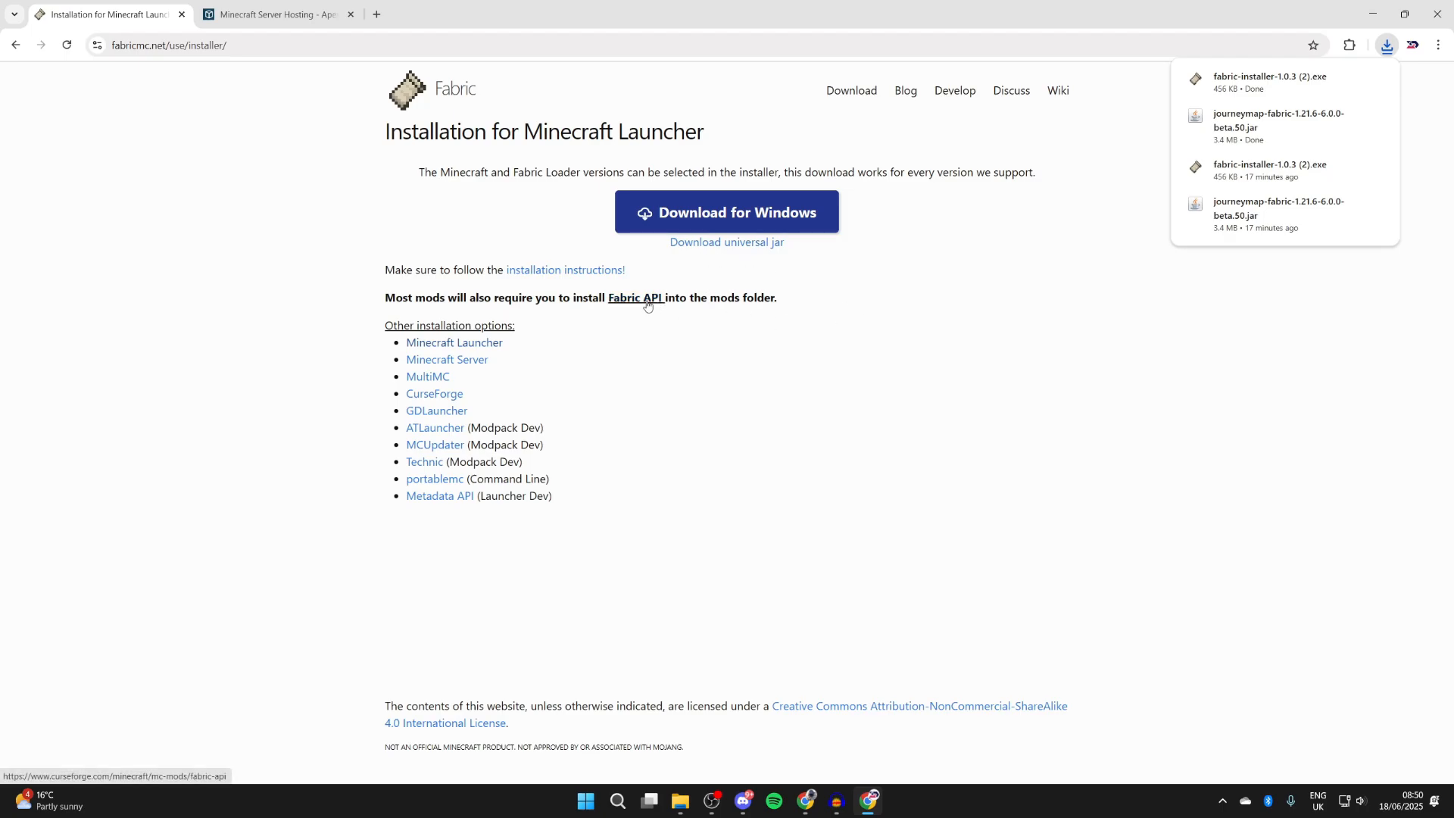
Filter Fabric API's CurseForge files to Minecraft 1.21.6.
click(635, 298)
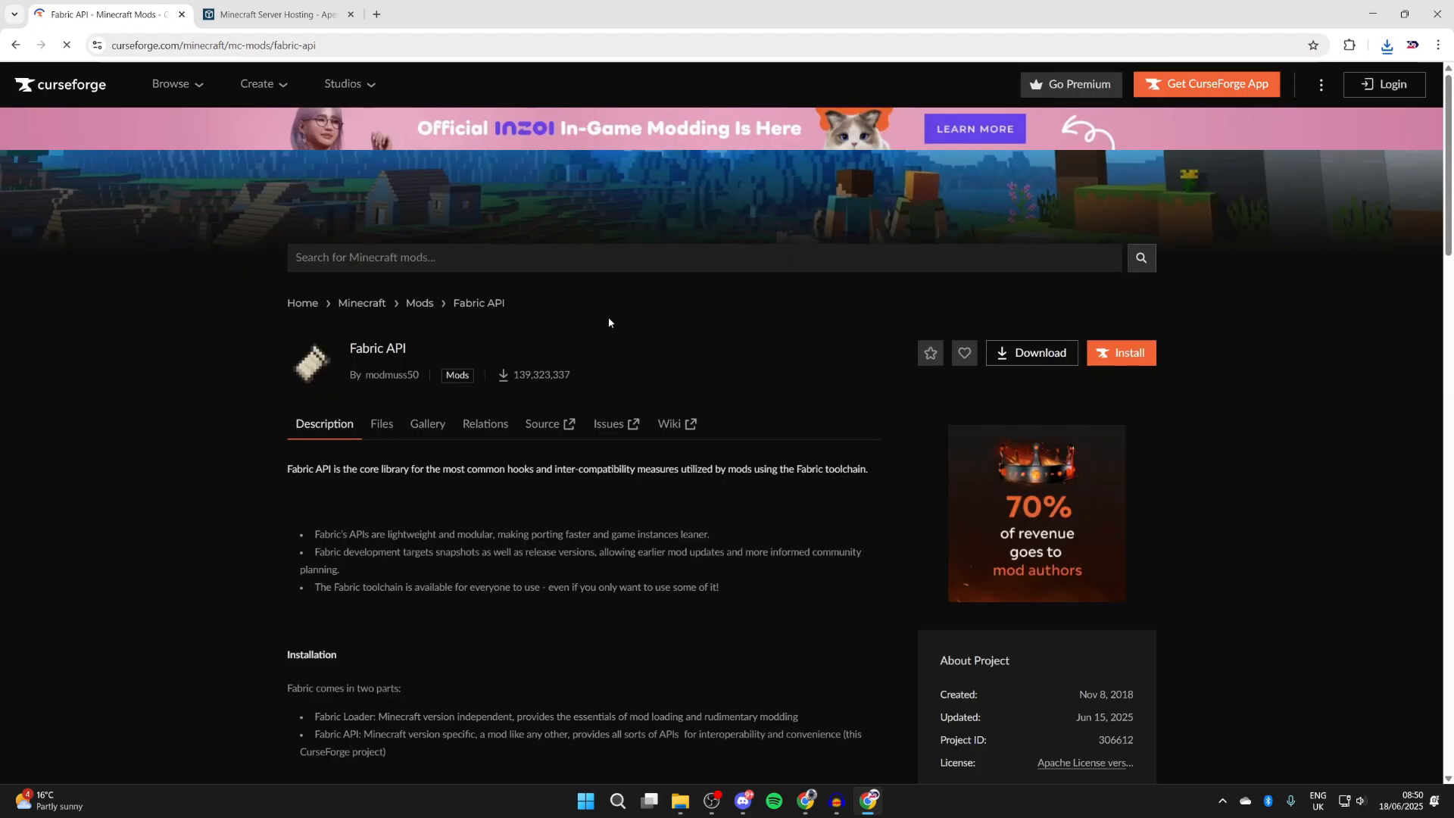
click(380, 426)
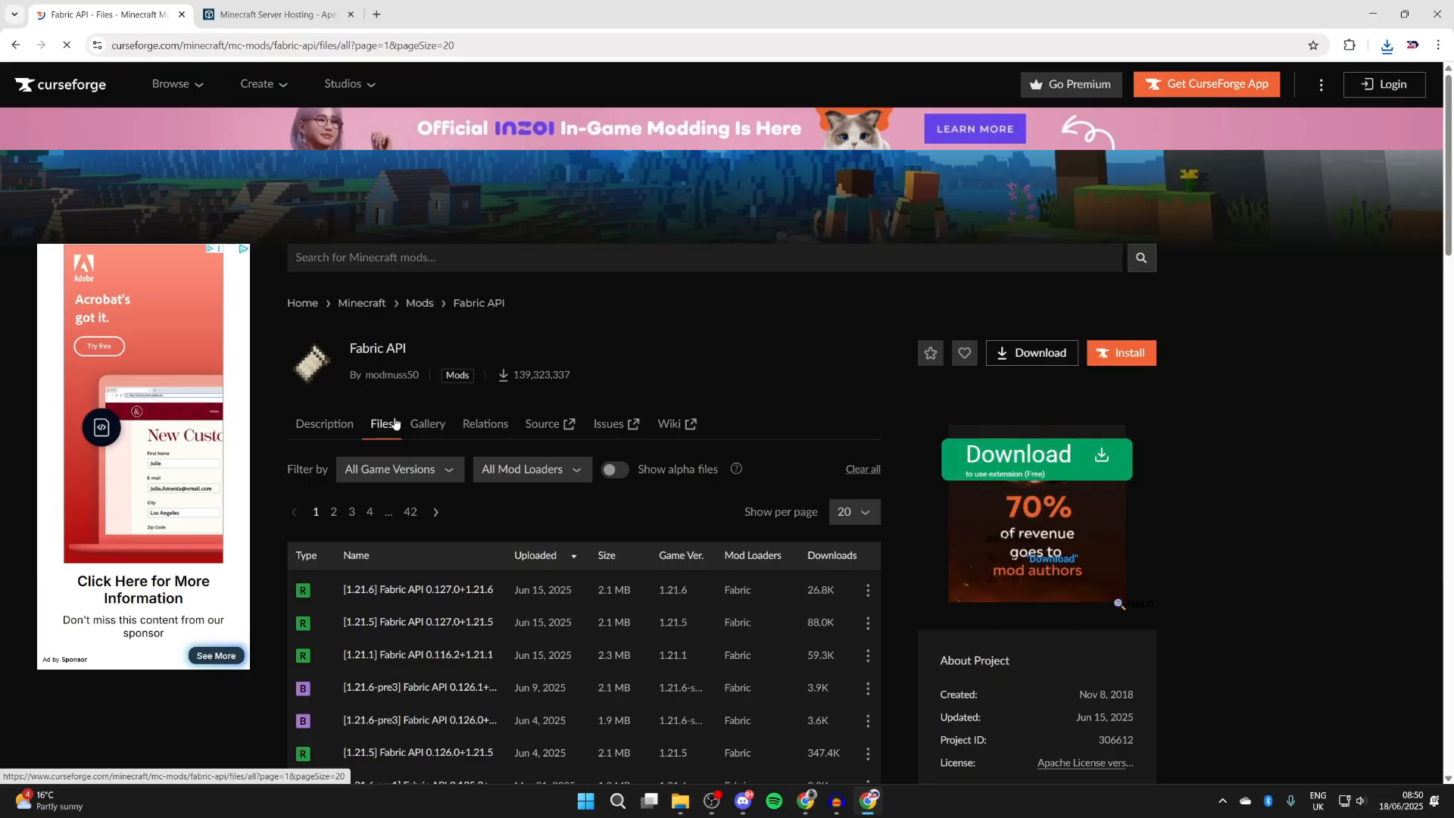
click(397, 398)
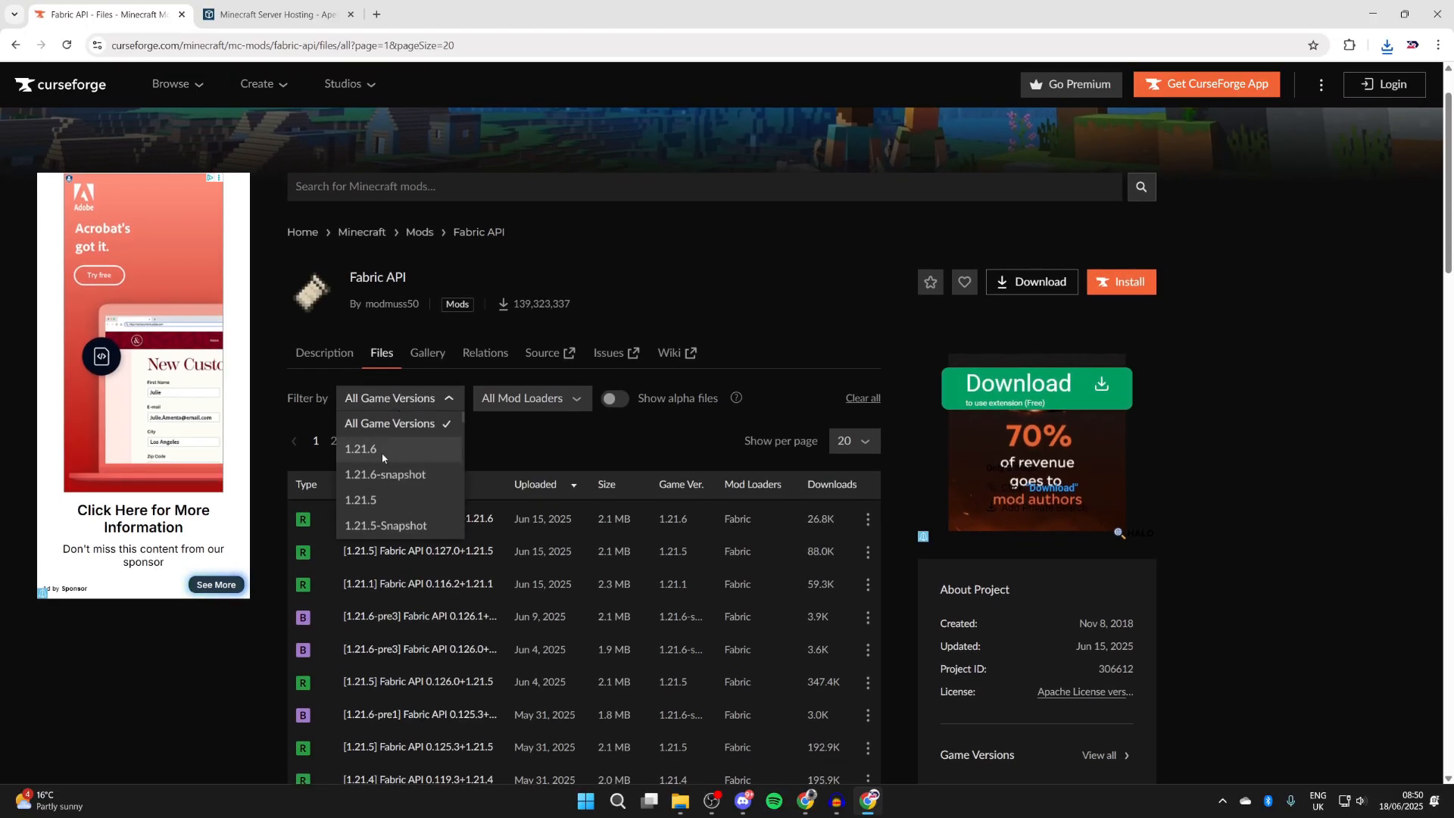
click(360, 449)
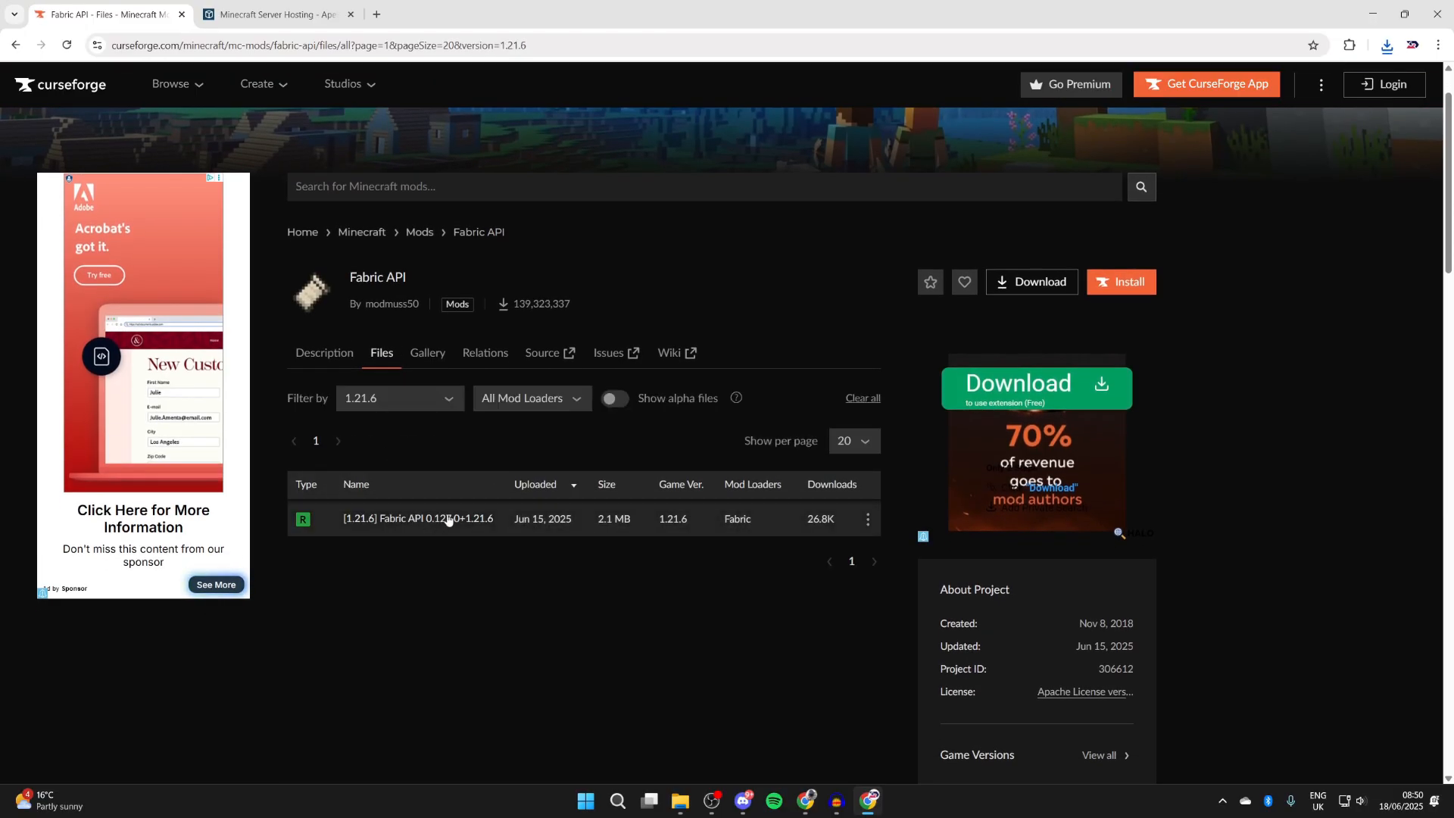
Download the 1.21.6 Fabric API file via its ⋮ menu.
click(867, 518)
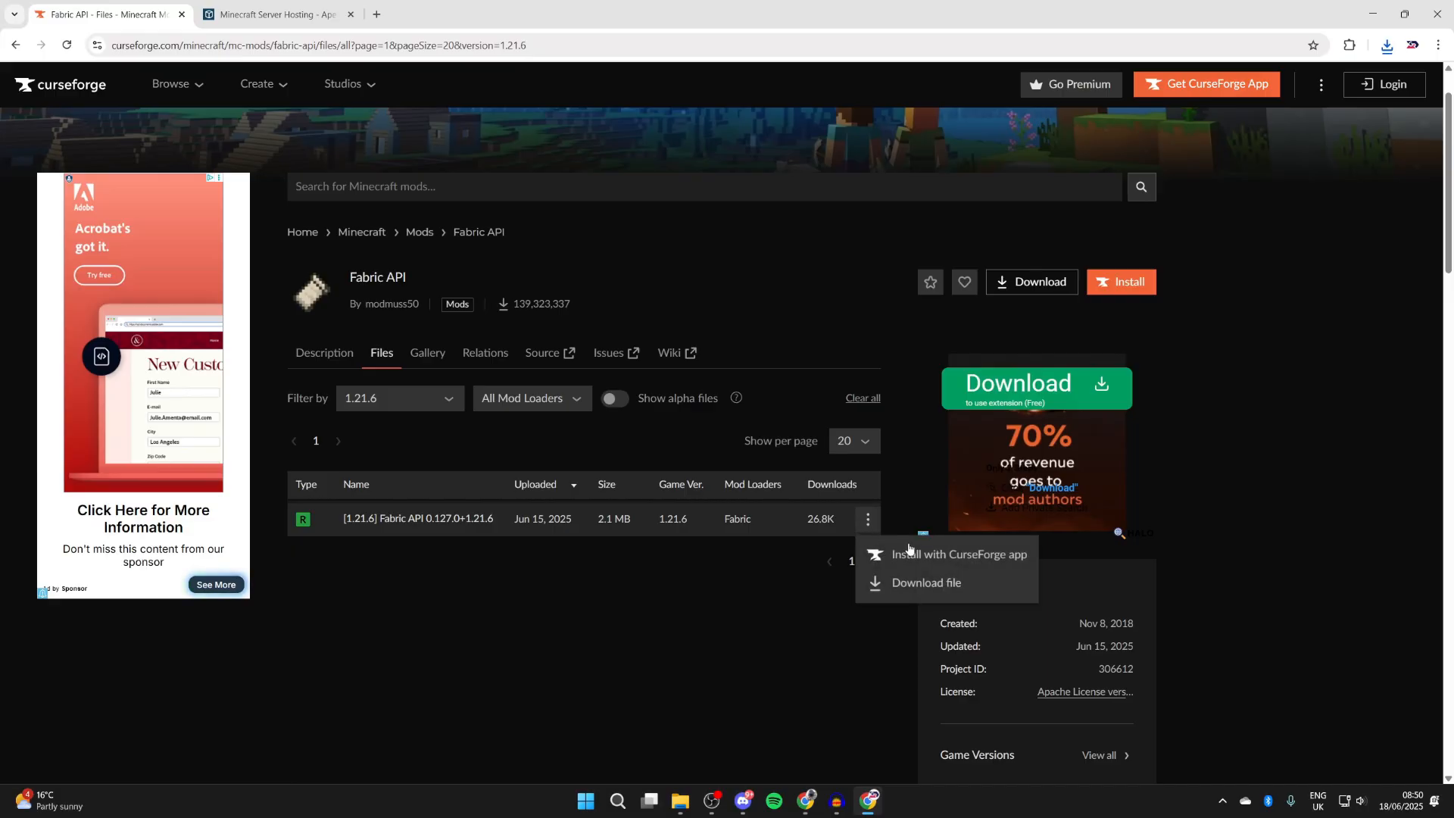
click(925, 583)
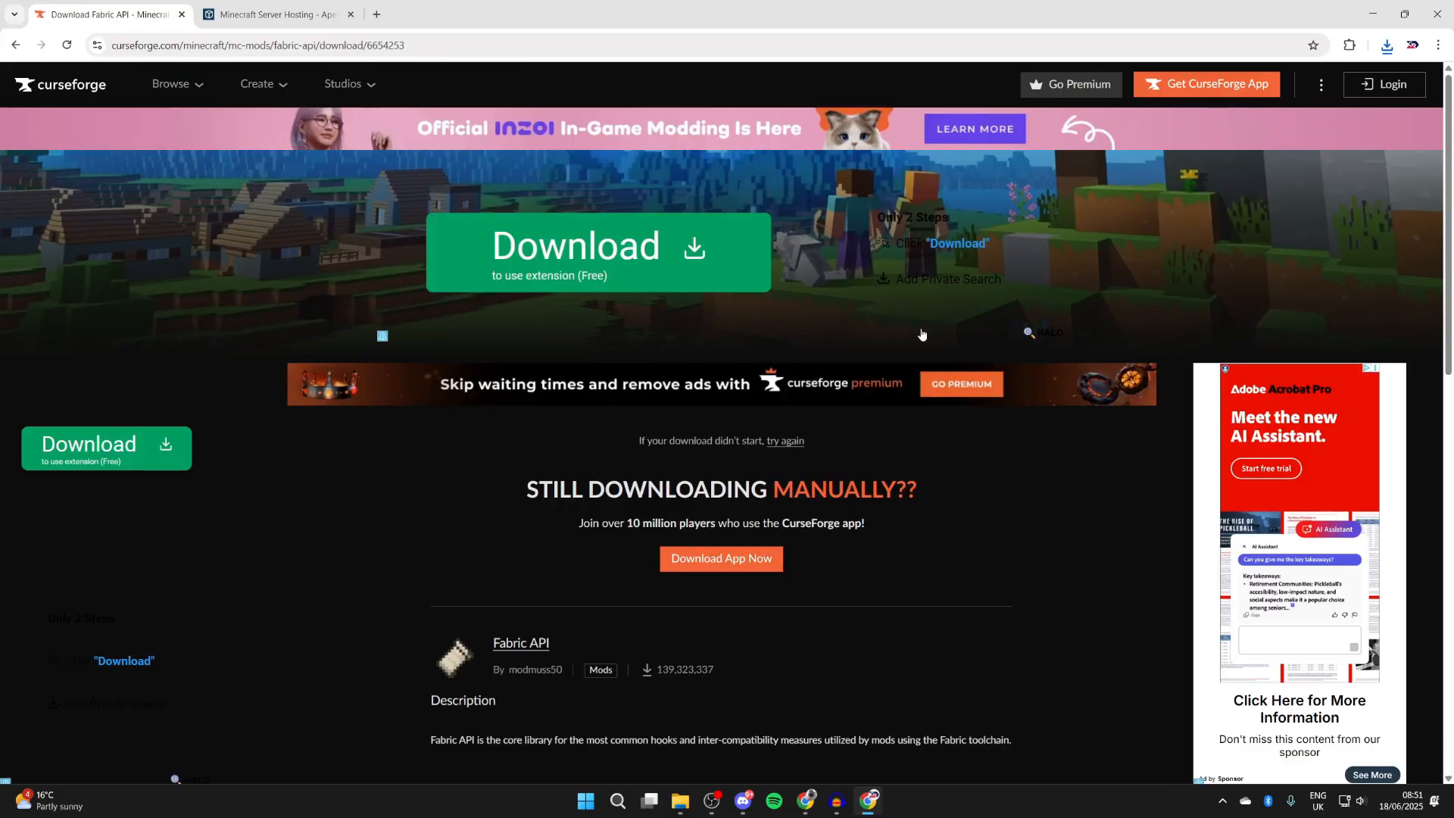
click(278, 13)
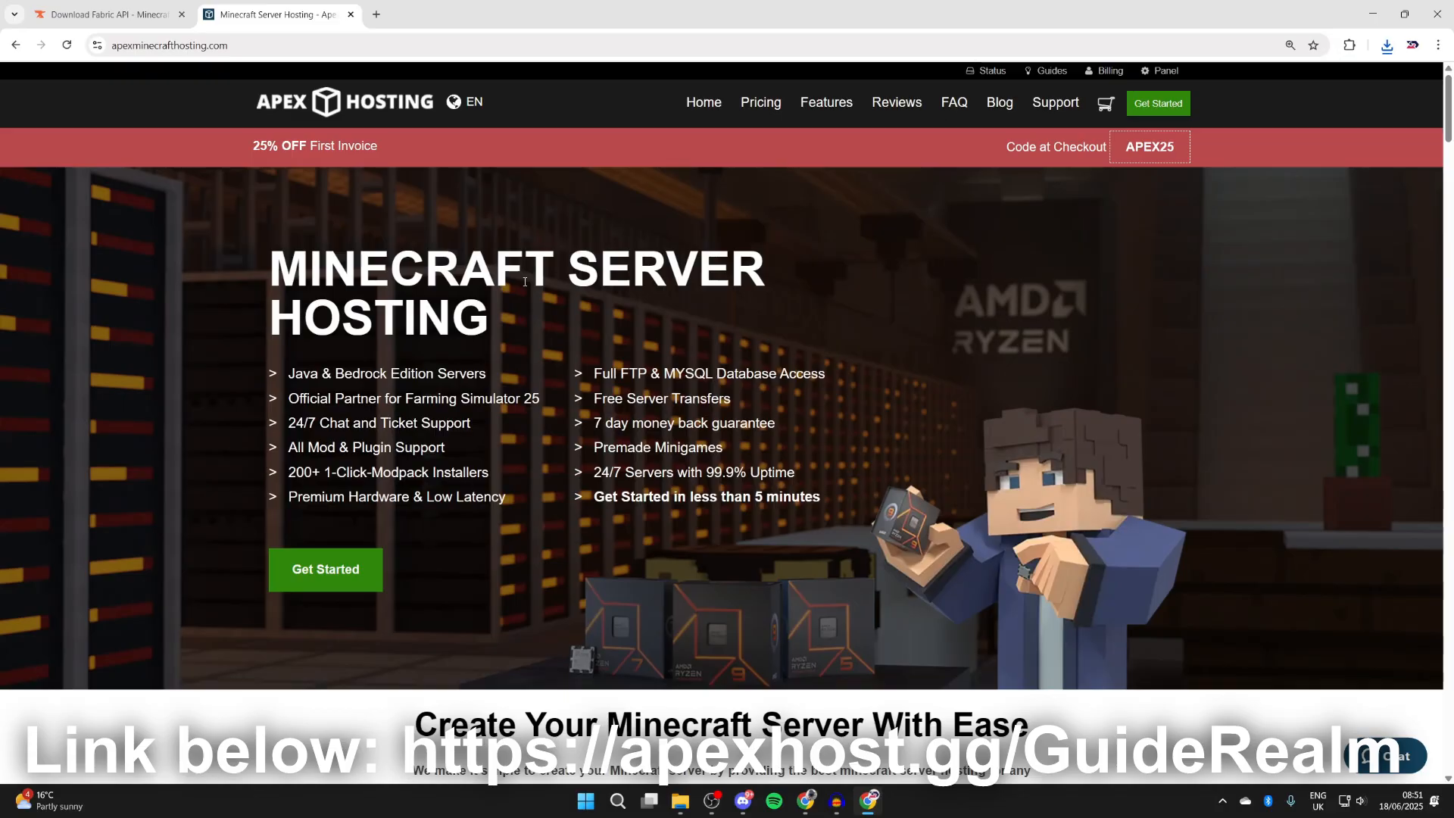
mouse_move(343, 177)
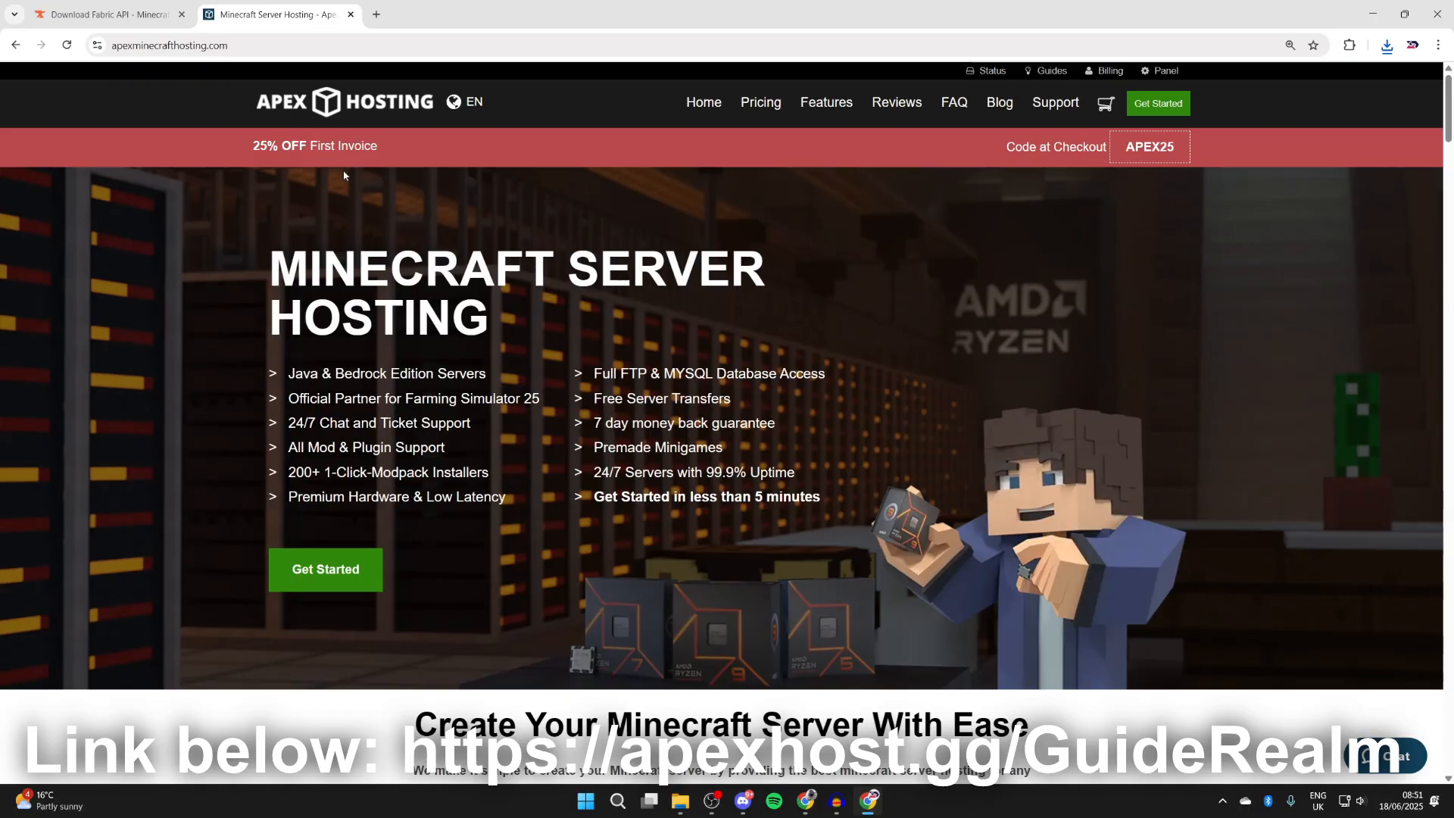
Scroll through the Apex Hosting homepage's server features section.
scroll(down, 3)
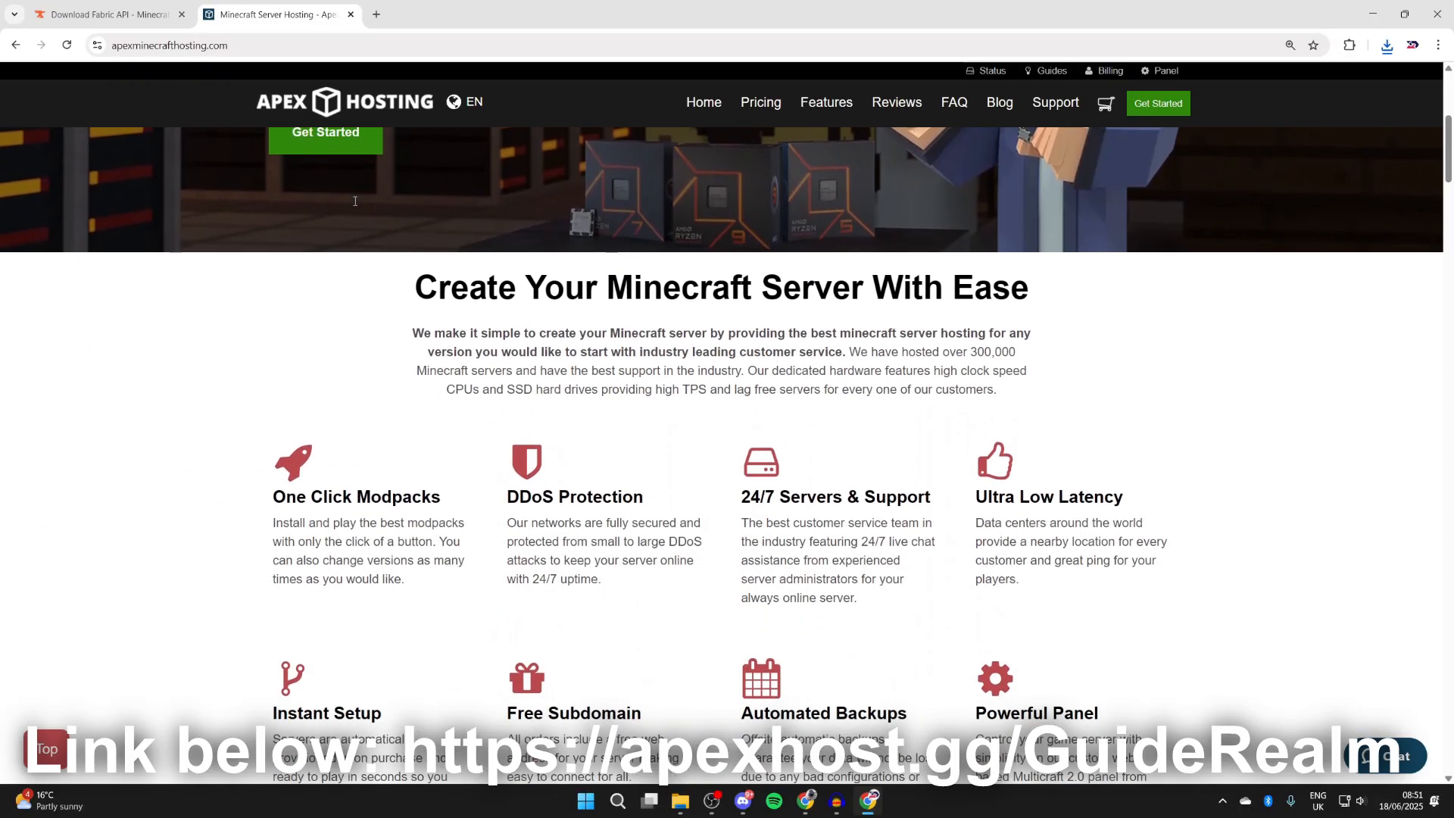
scroll(down, 3)
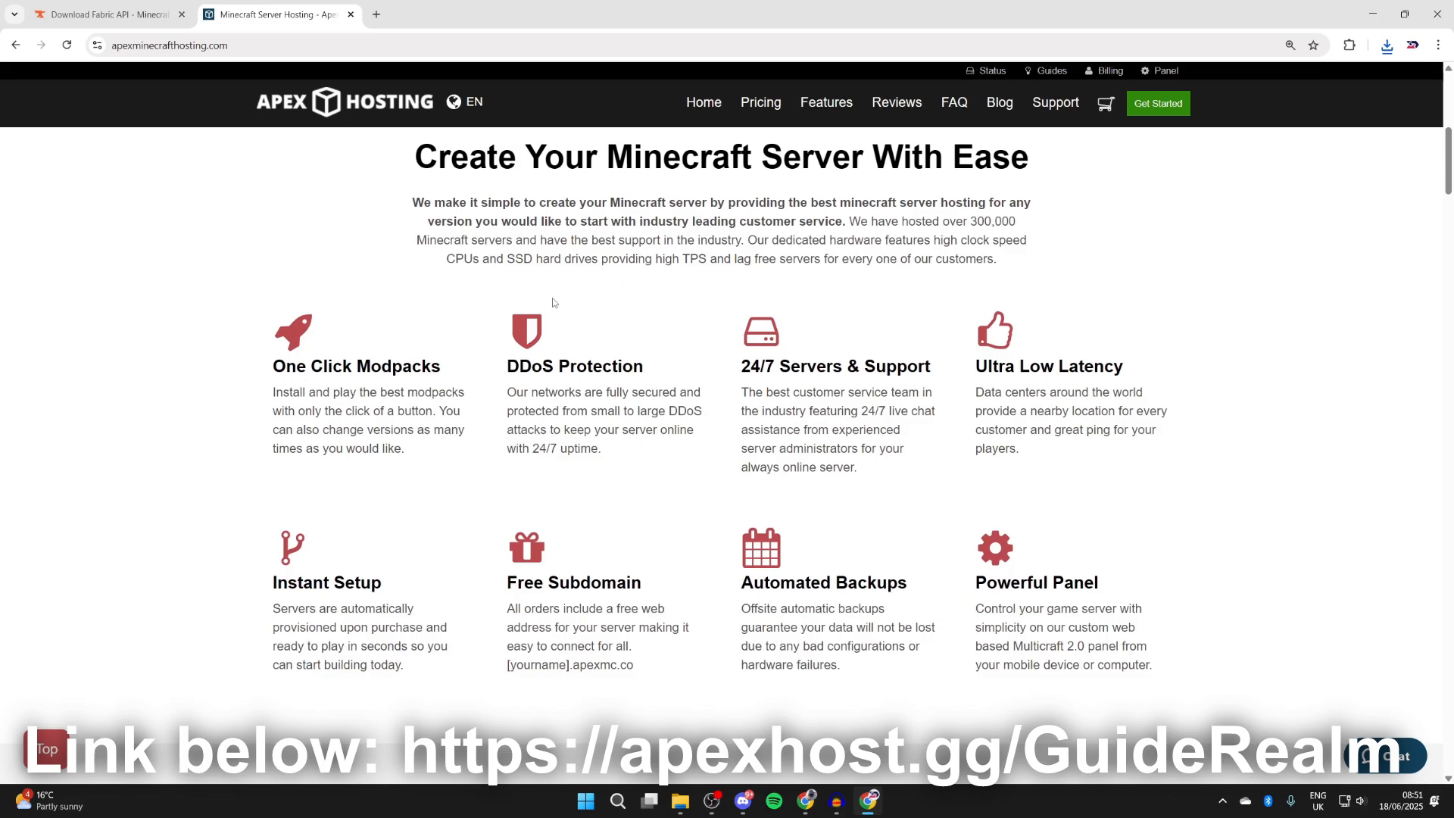
mouse_move(463, 338)
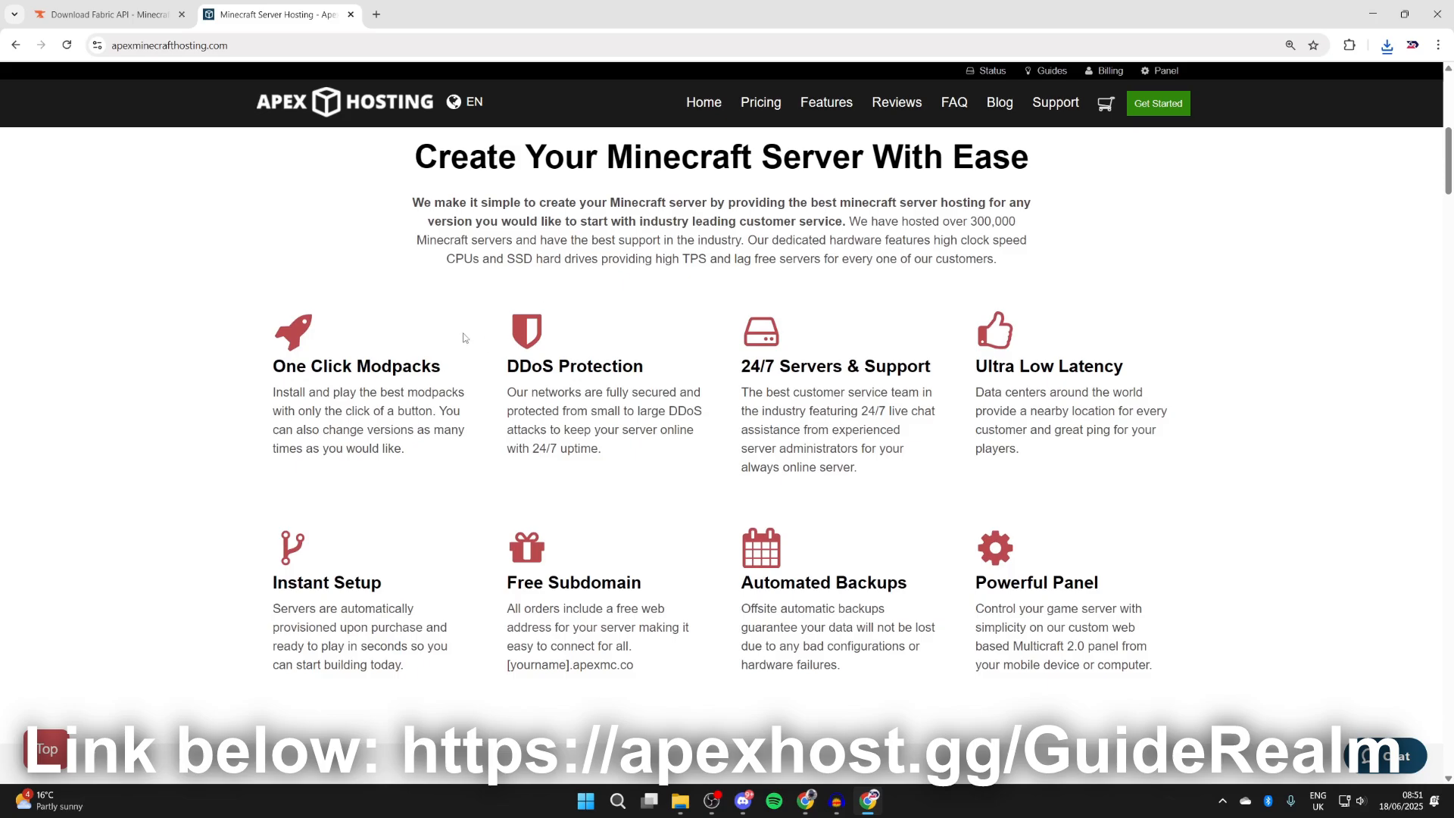
mouse_move(554, 359)
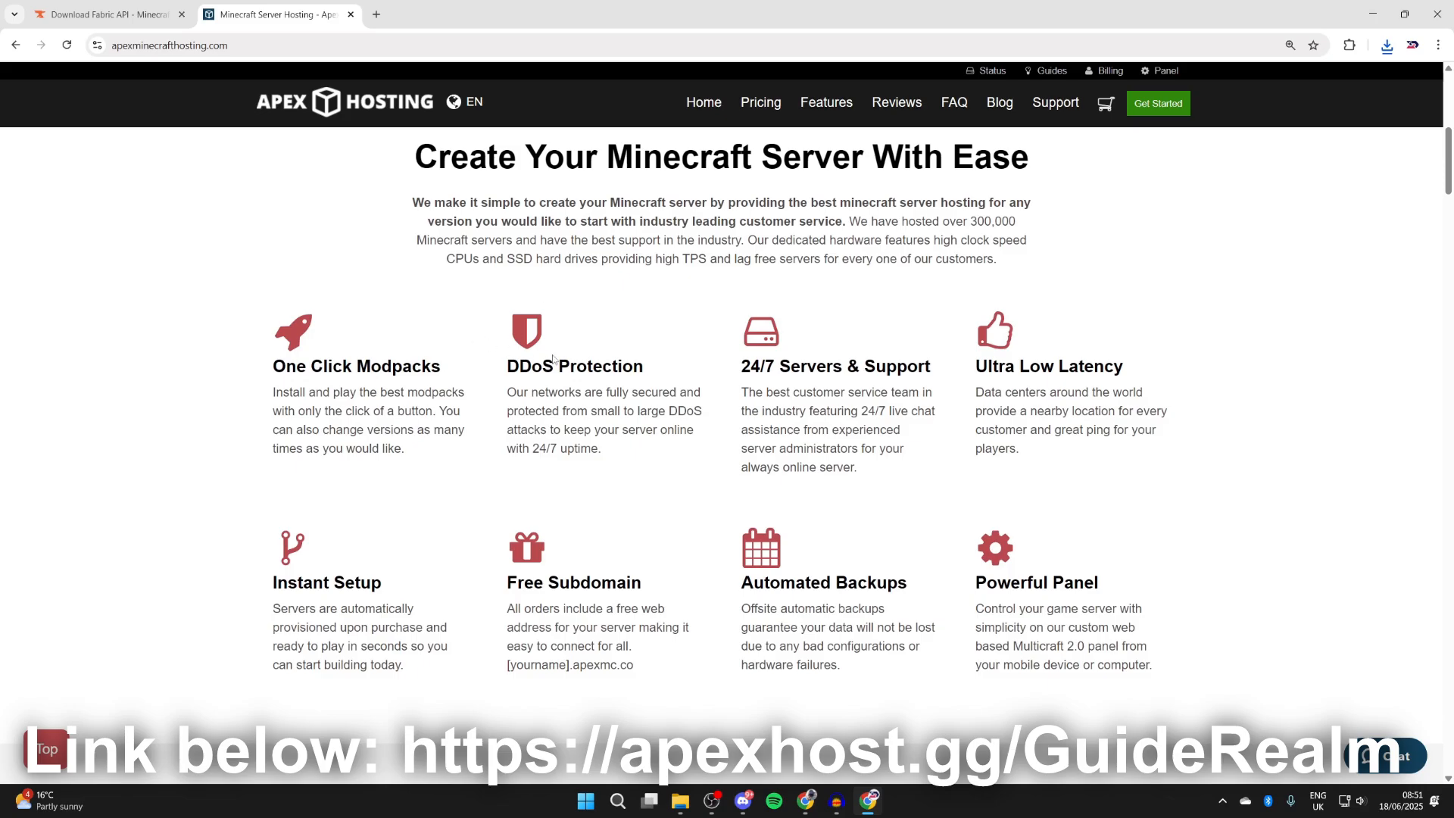
mouse_move(781, 406)
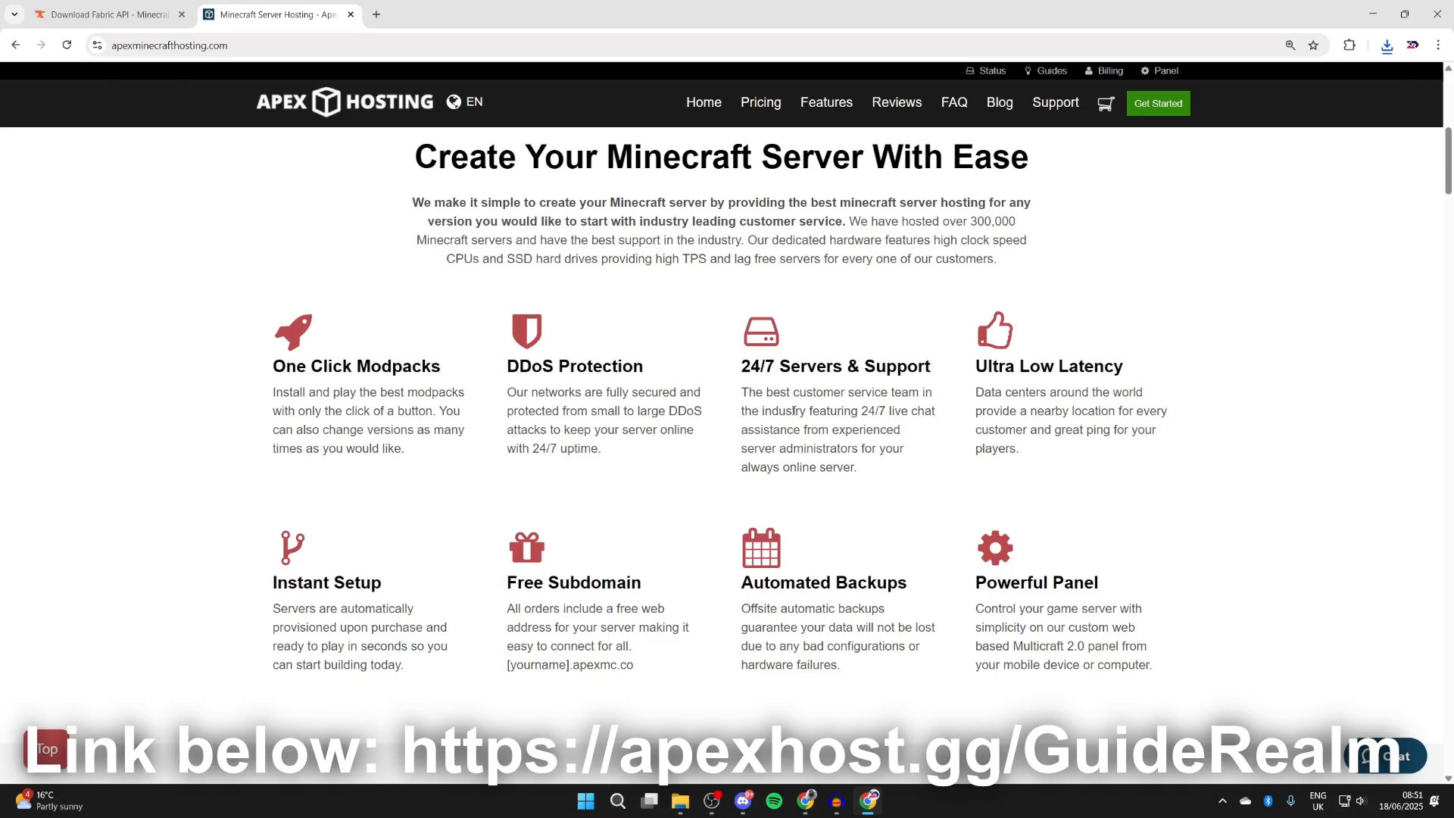
scroll(up, 3)
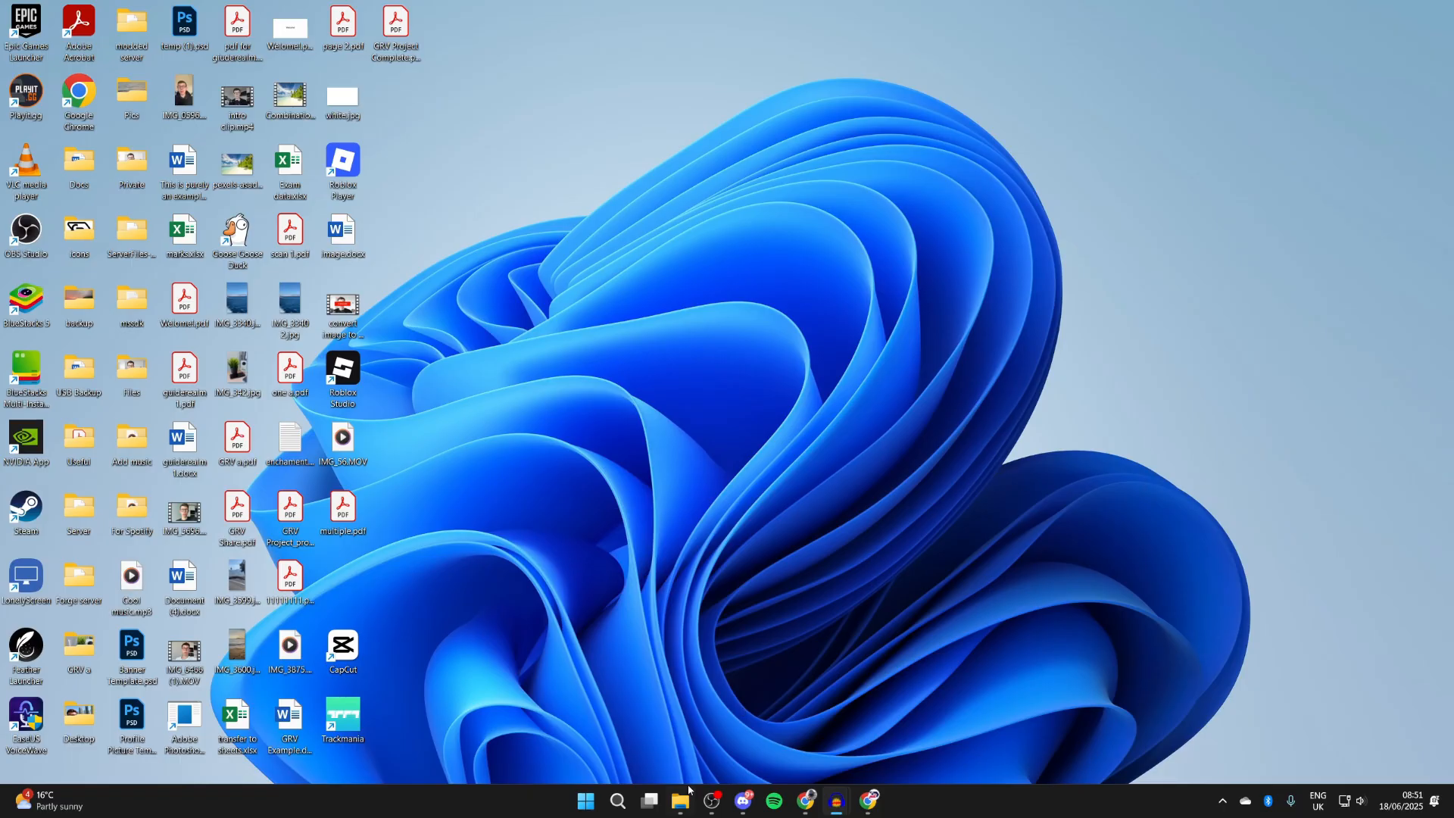
Open Downloads from the taskbar File Explorer and run fabric-installer-1.0.3 (2).exe.
right_click(679, 800)
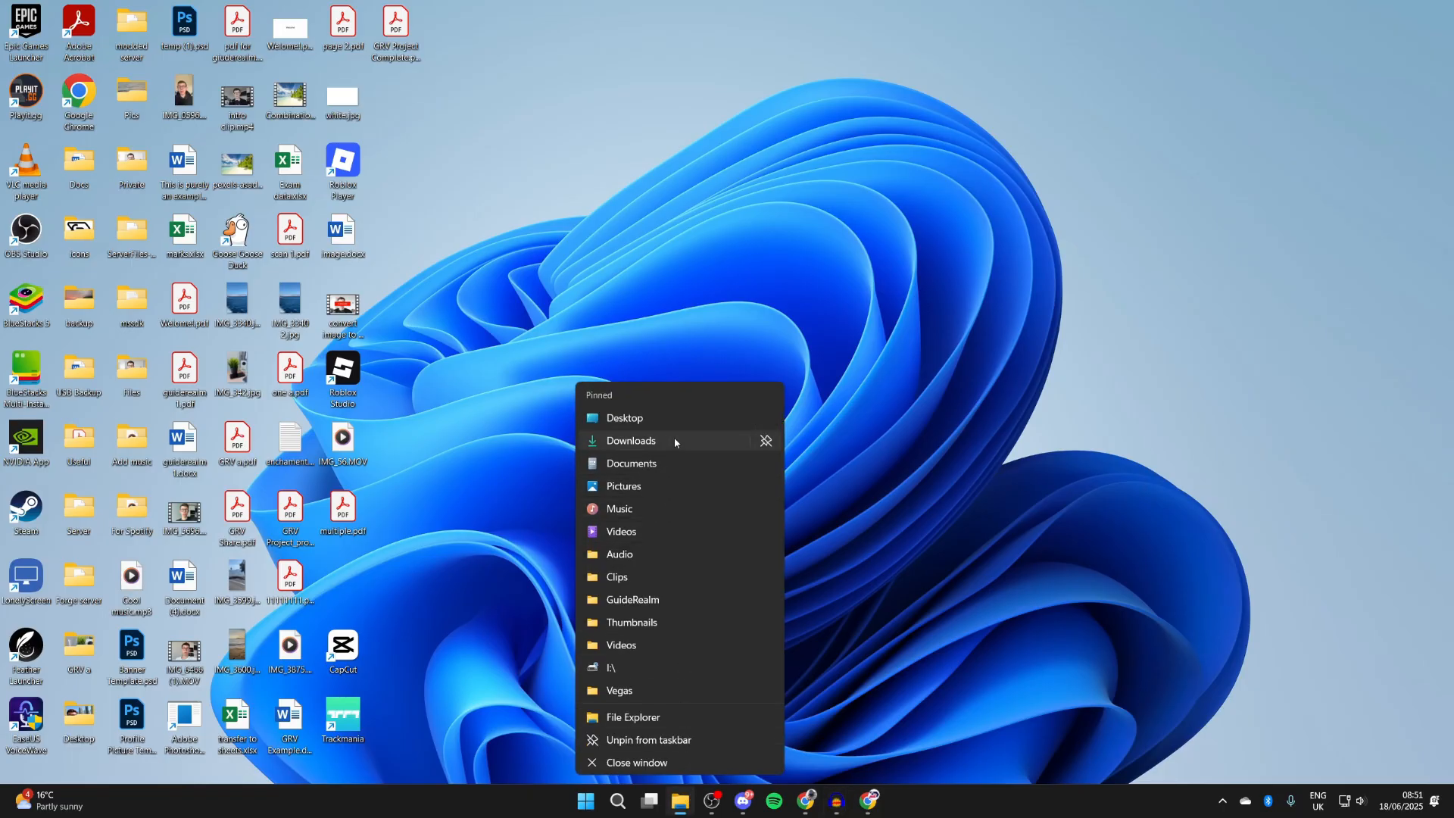
click(629, 441)
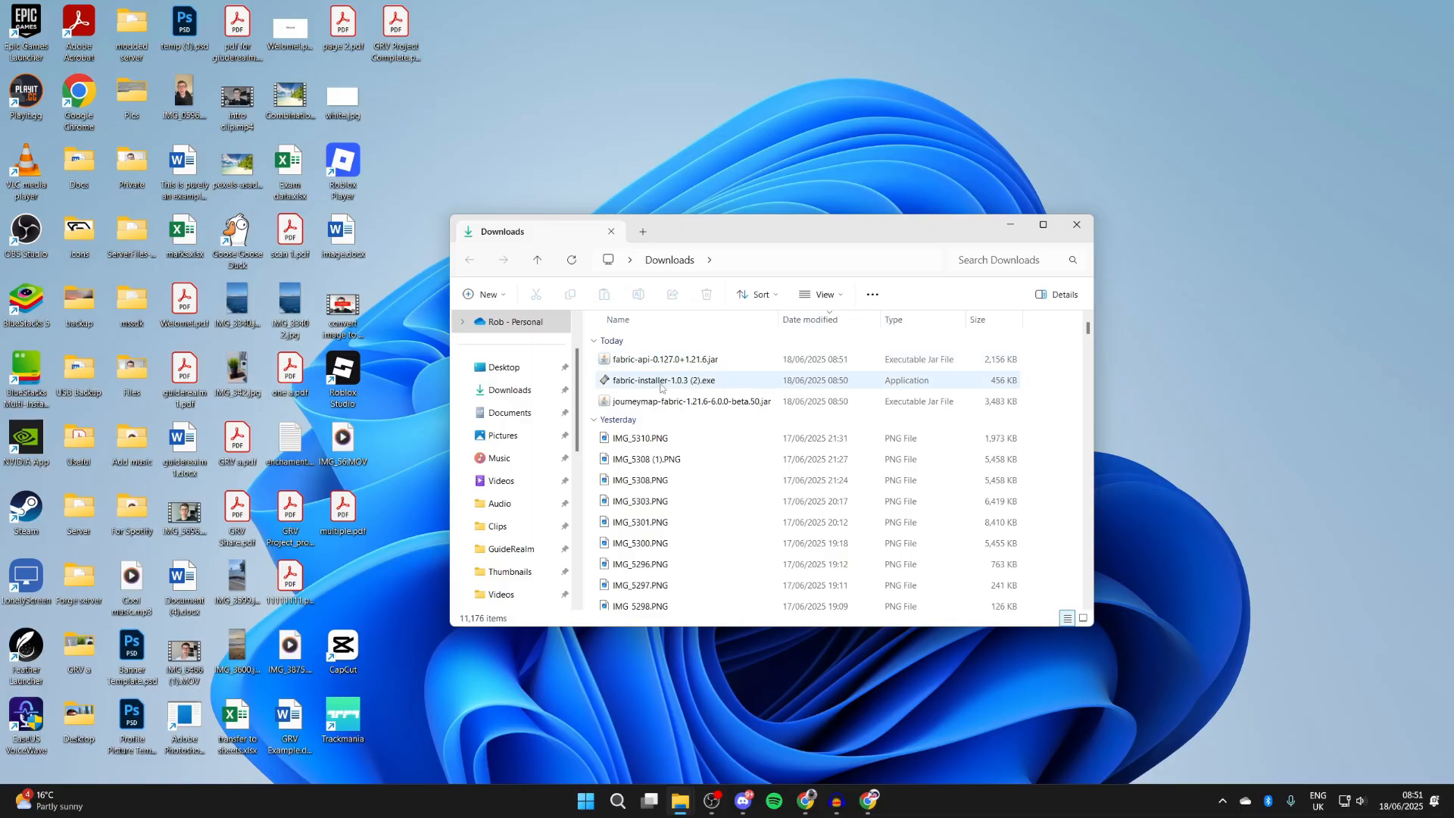
click(662, 379)
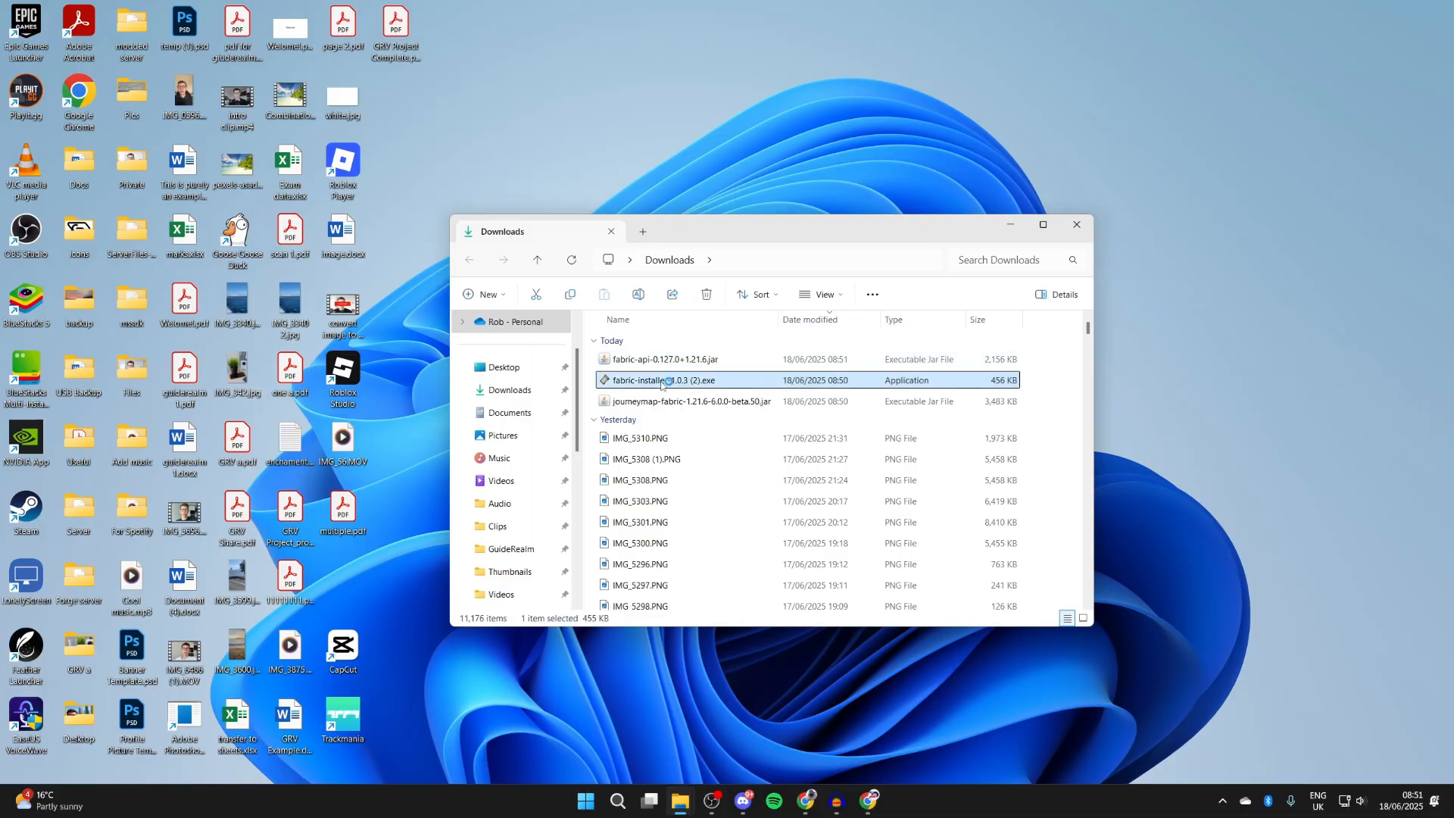
double_click(660, 380)
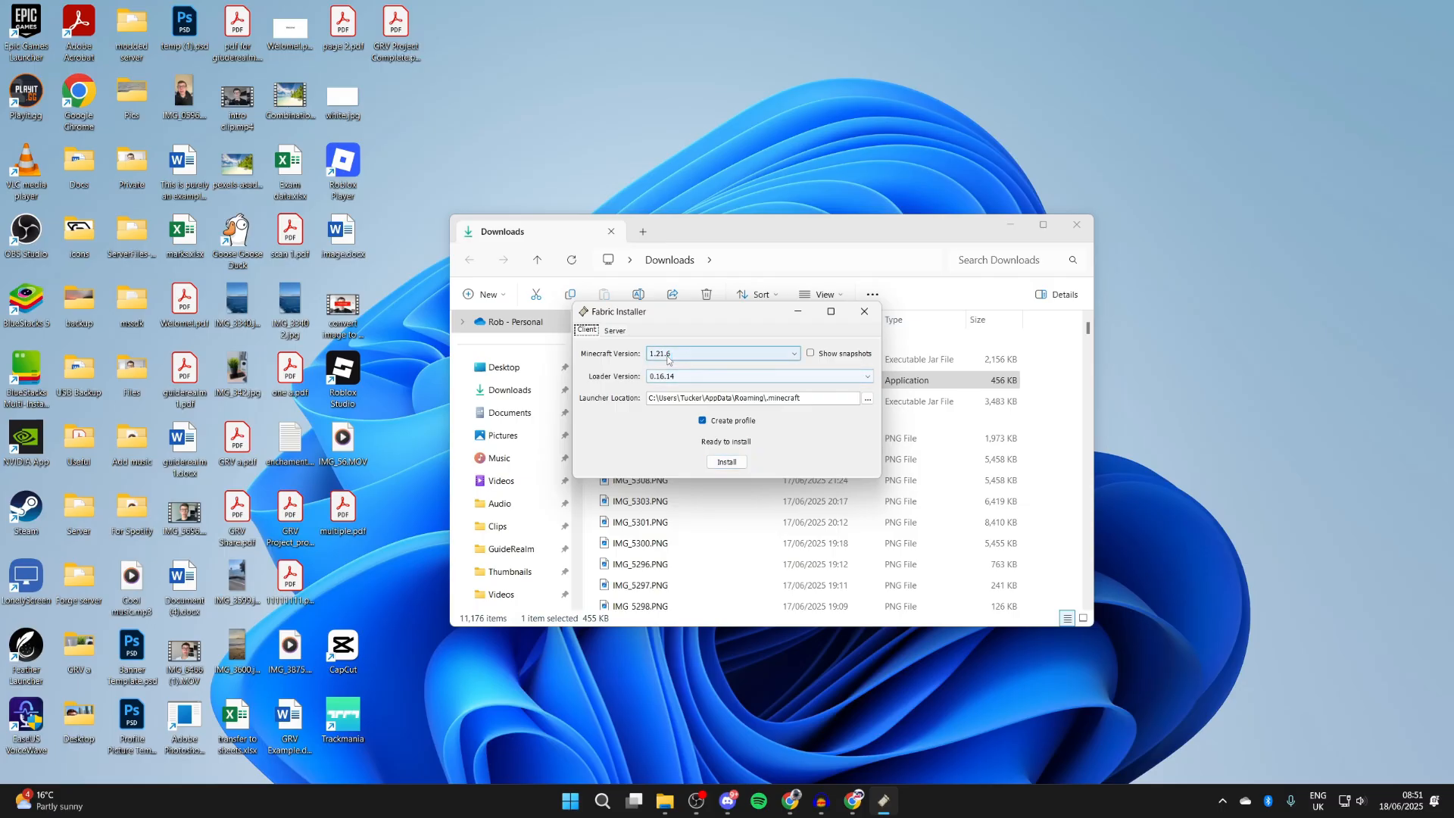
Install Fabric Loader 0.16.14 for 1.21.6 and confirm the success dialog.
click(726, 462)
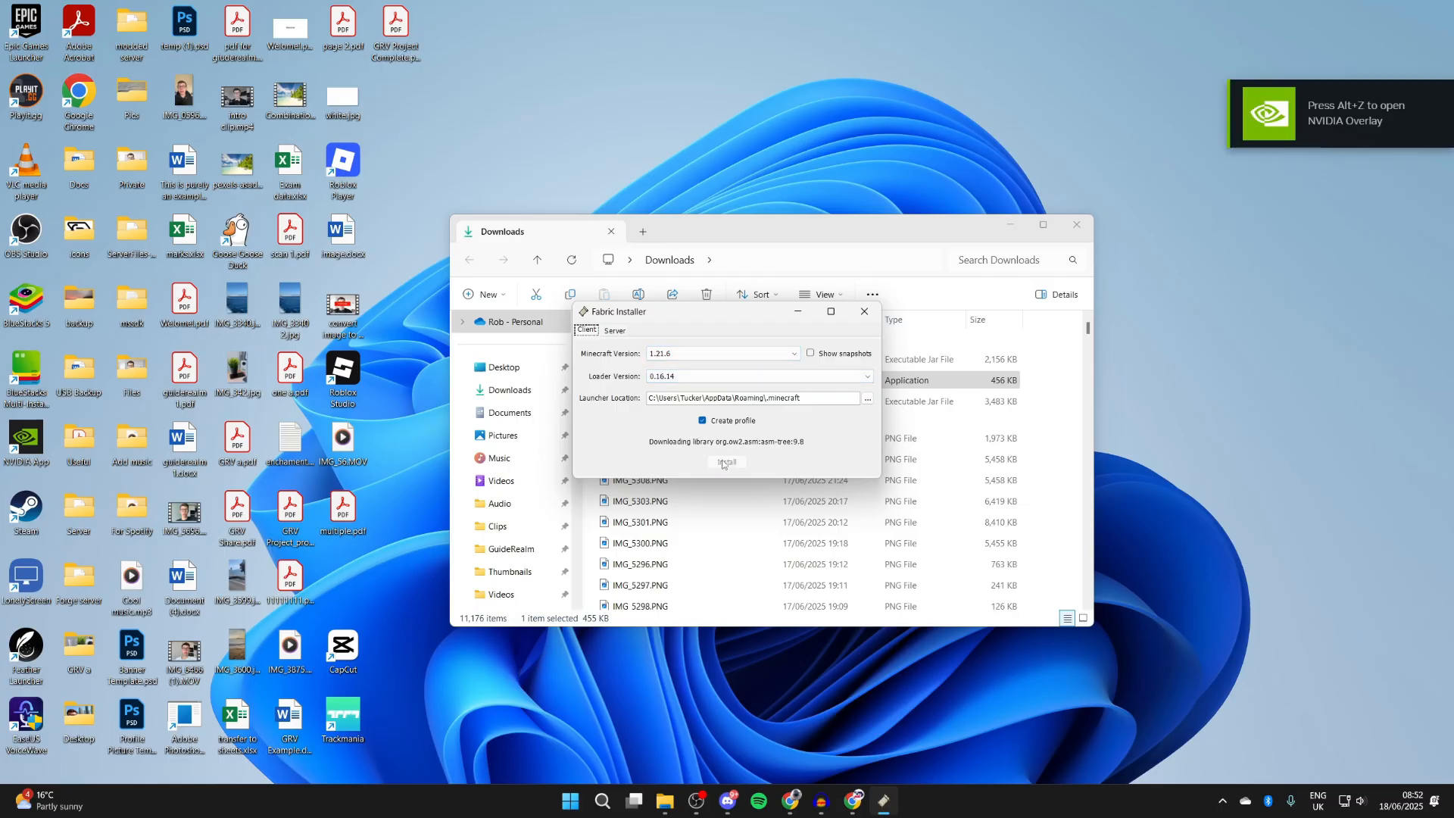
click(726, 462)
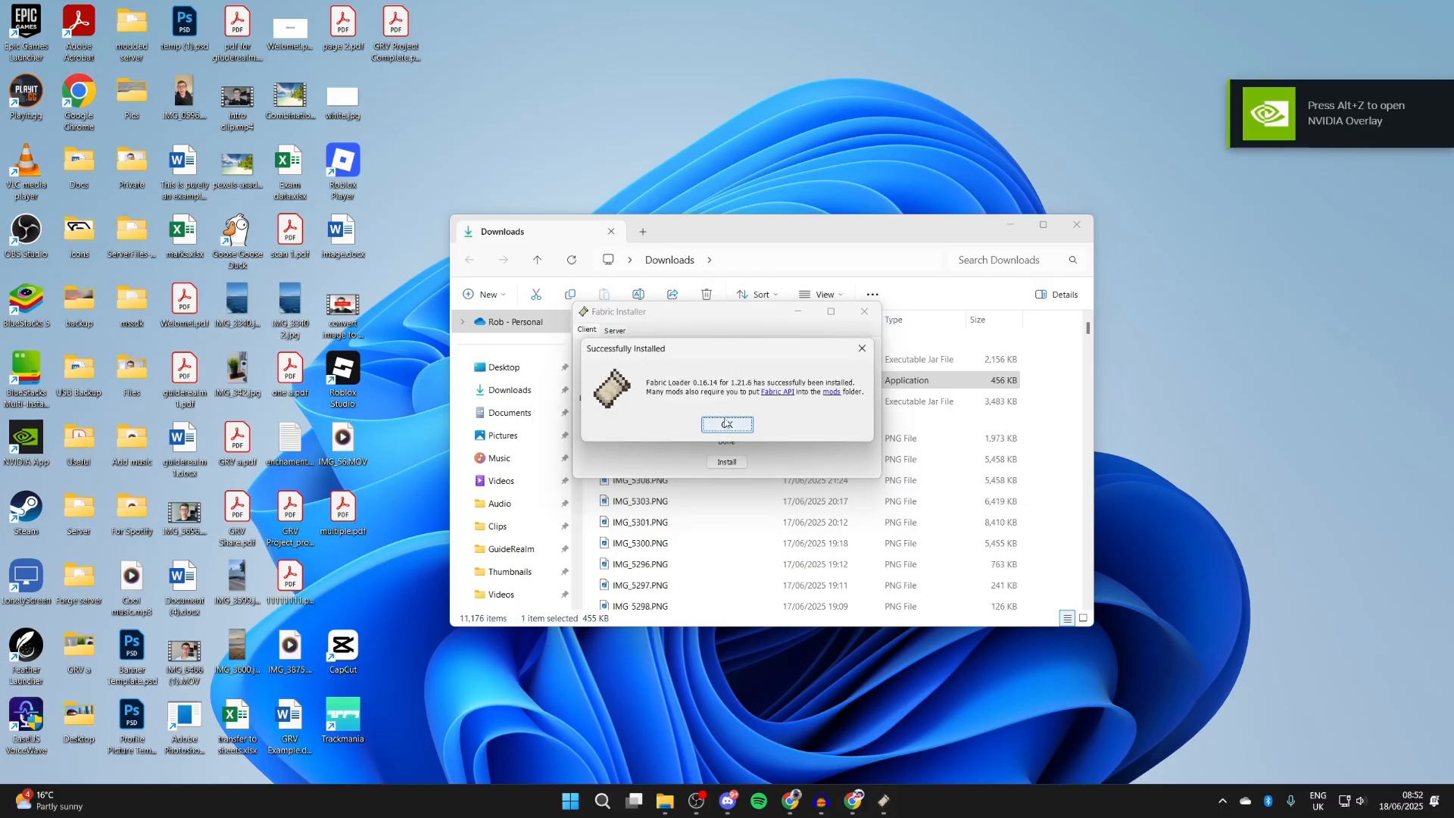
click(728, 425)
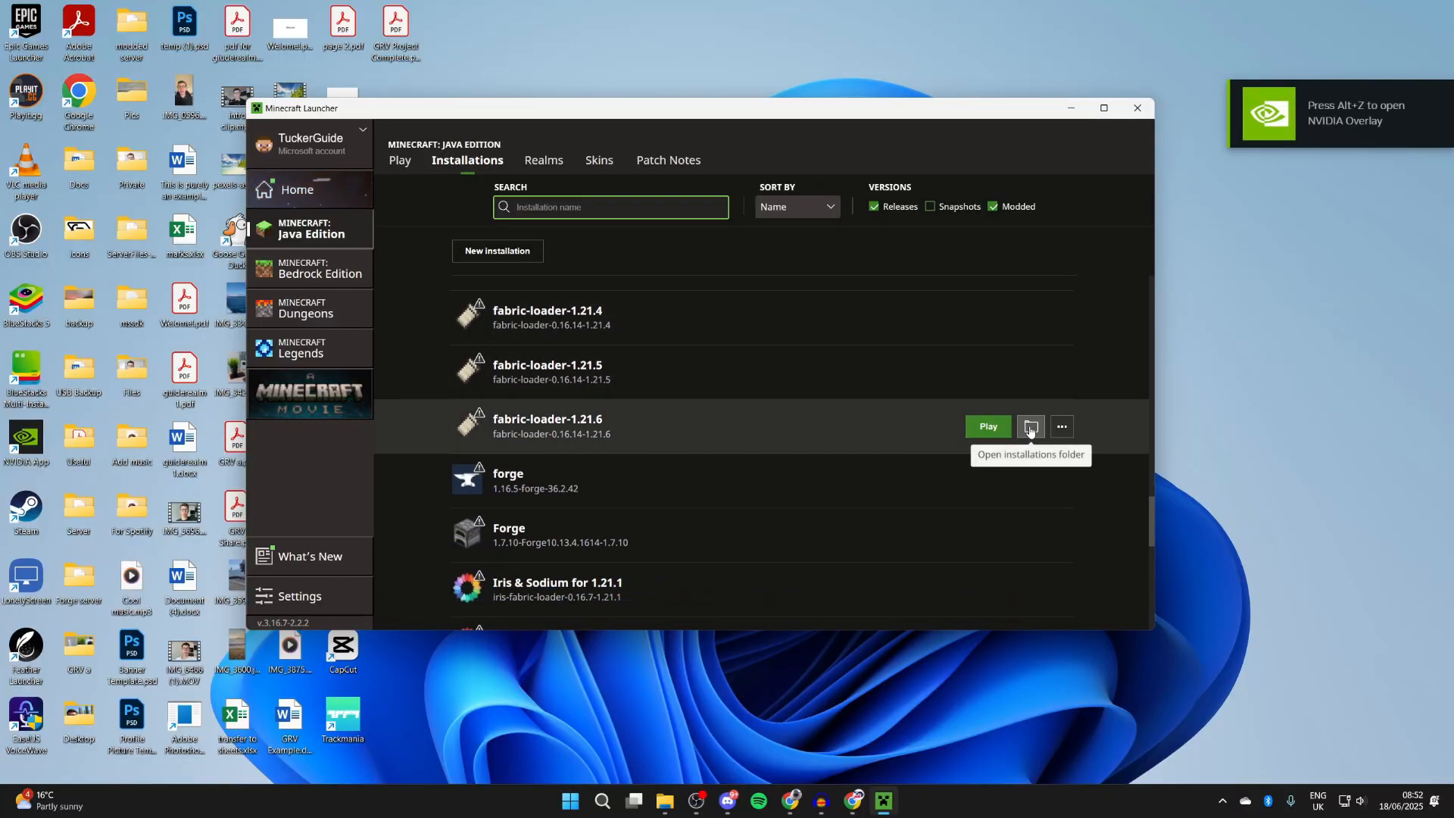
Open the fabric-loader-1.21.6 installation's folder from the Installations tab.
click(1030, 425)
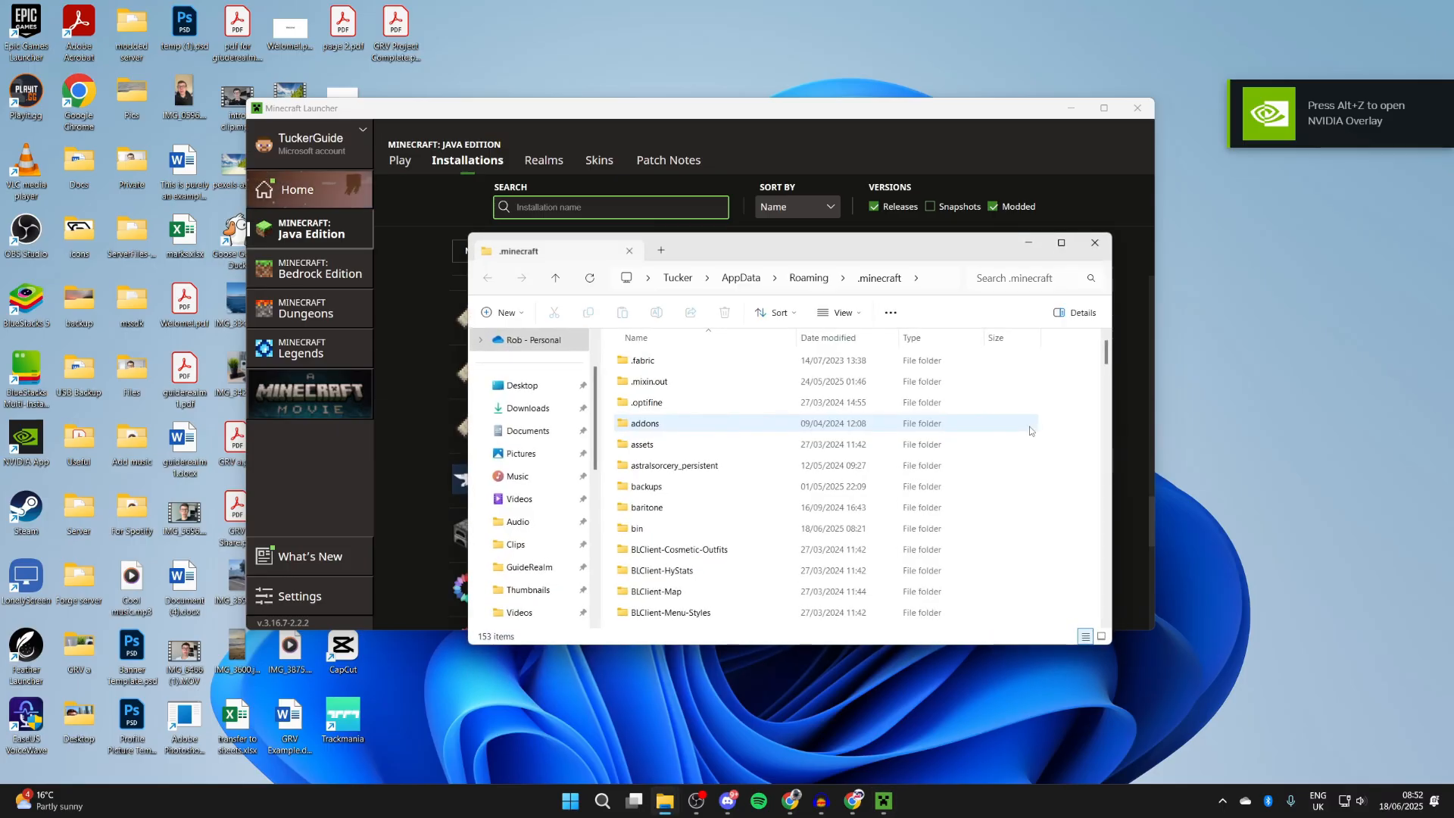
Open the mods folder, then play the fabric-loader-1.21.6 installation.
scroll(down, 3)
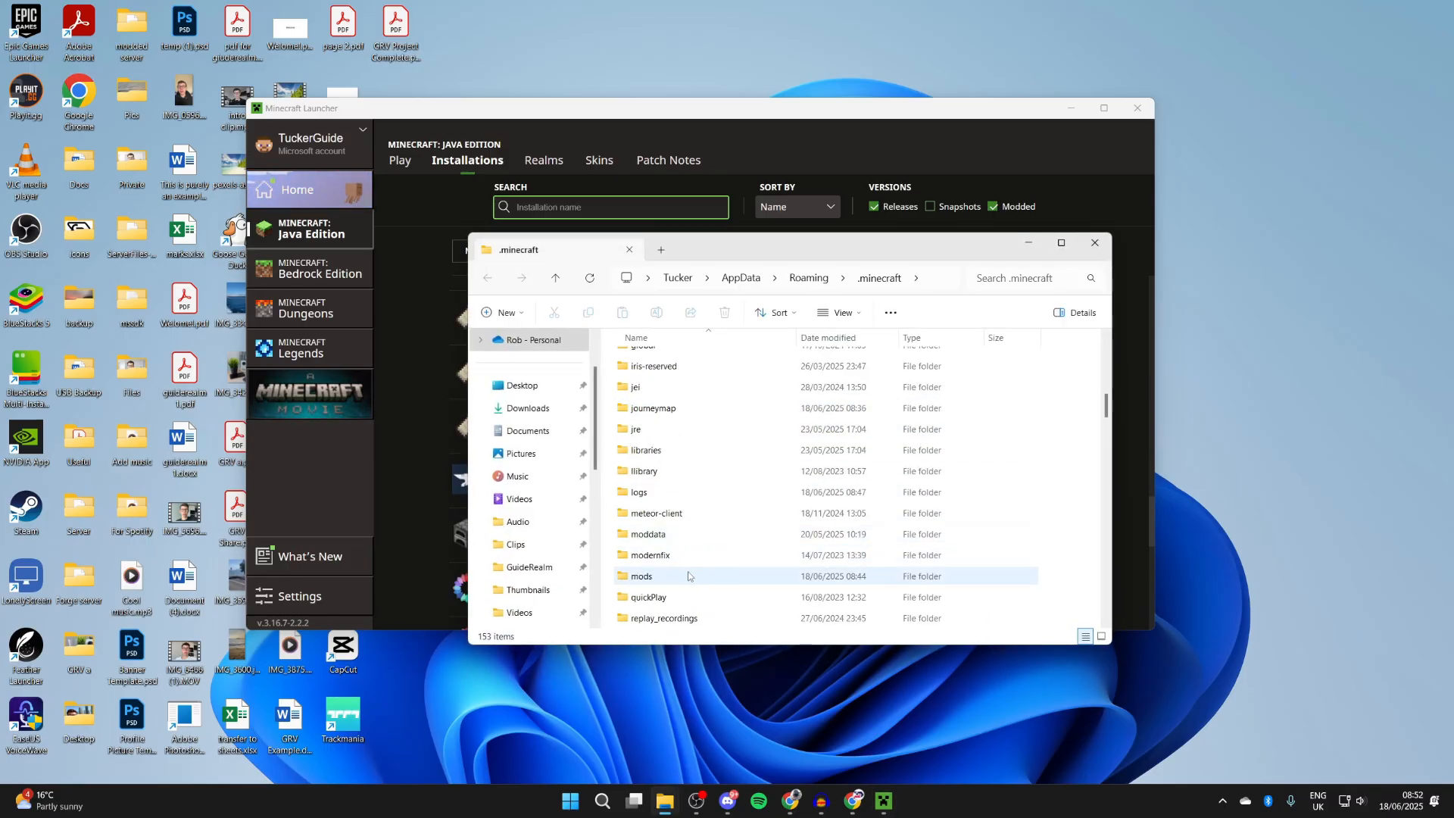
double_click(646, 575)
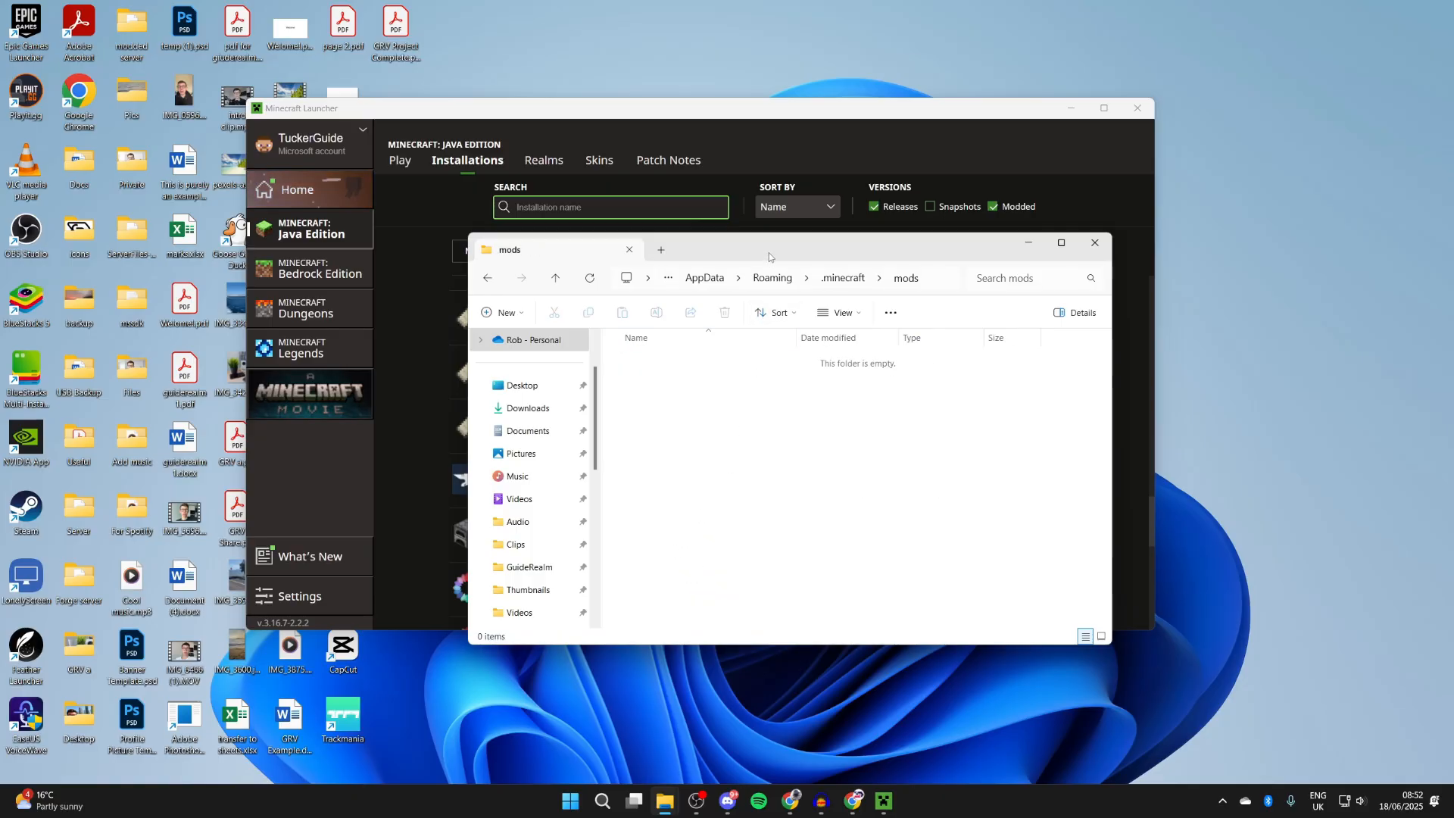
mouse_move(664, 800)
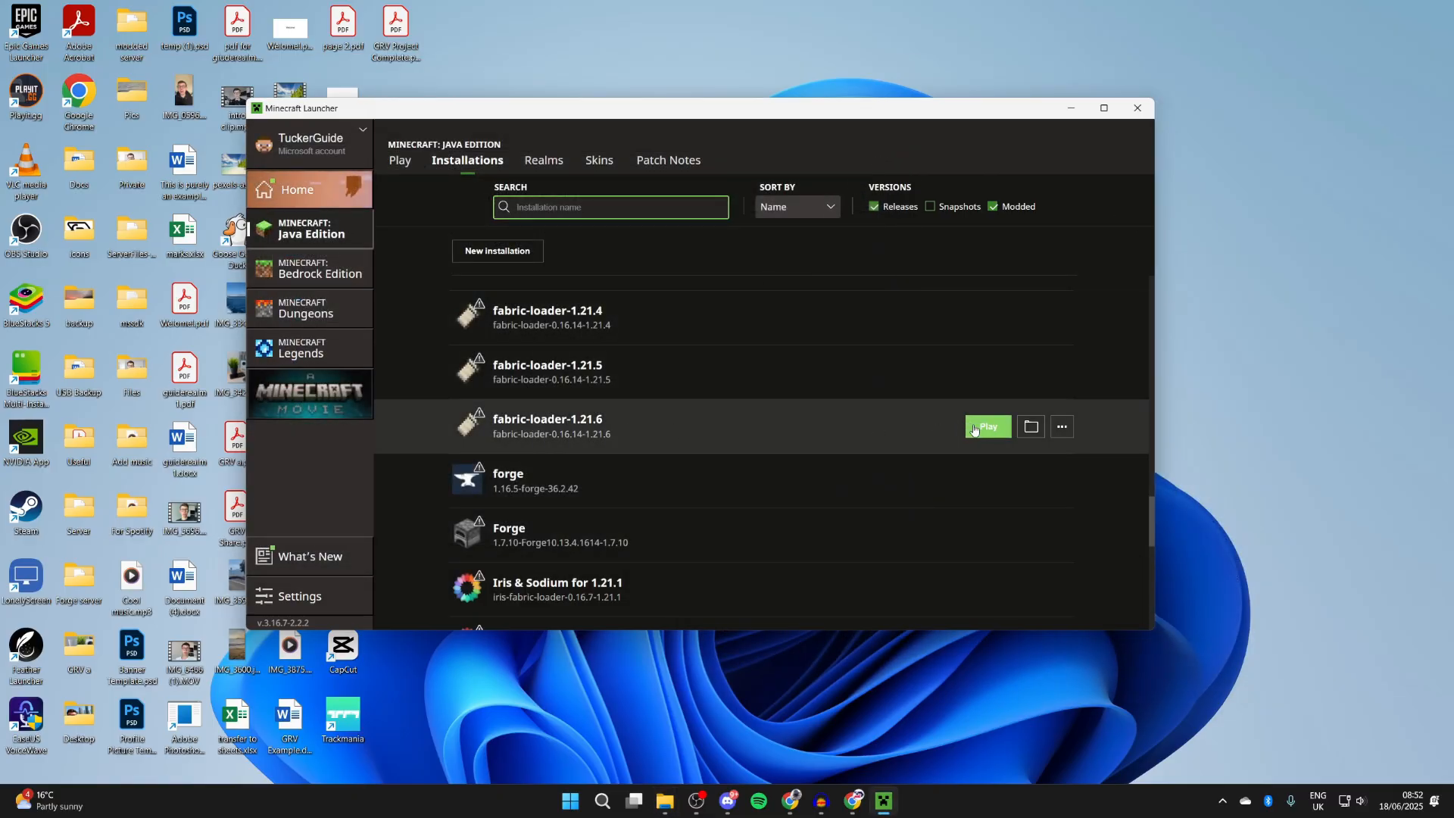
click(986, 425)
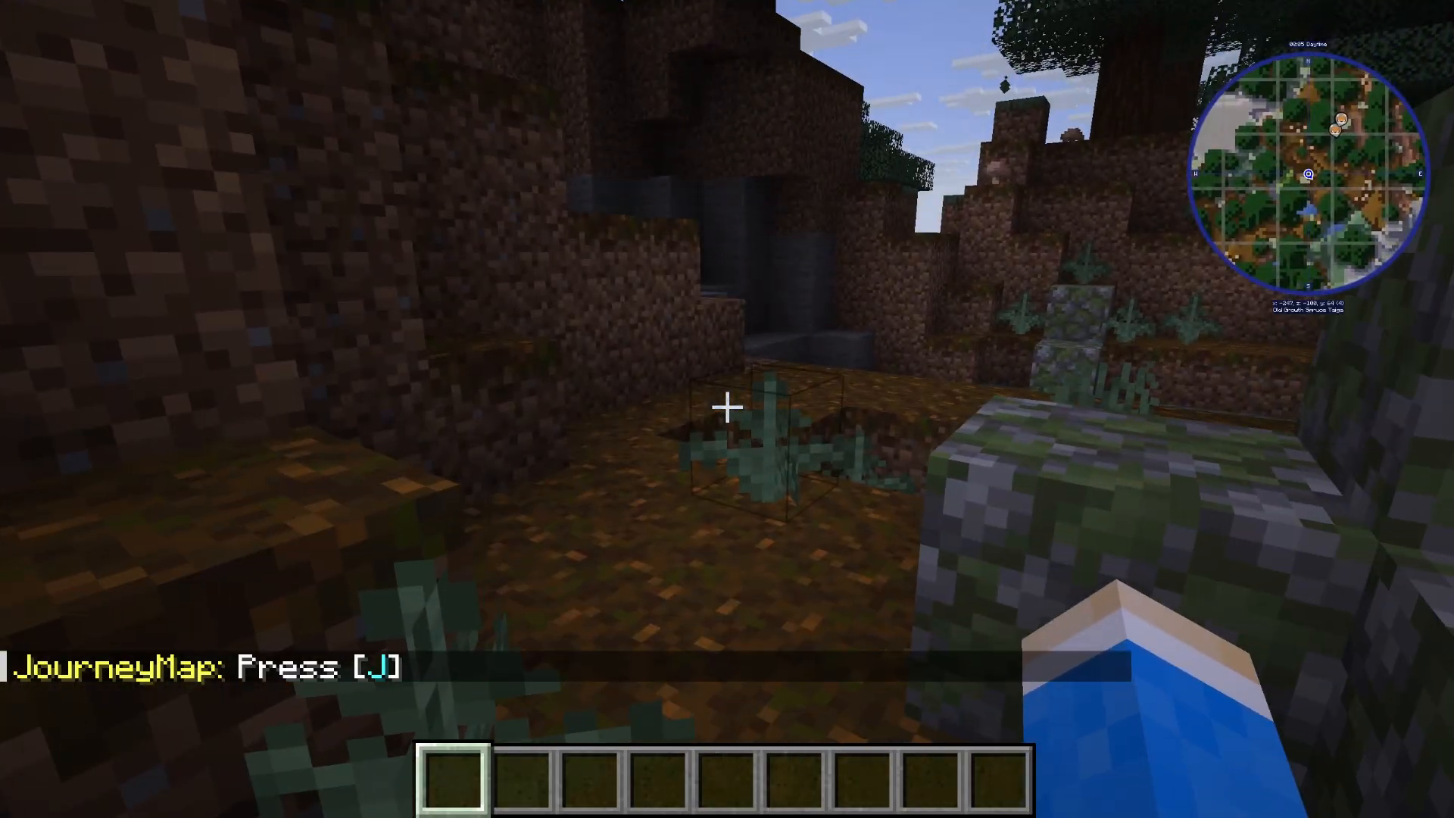
Open JourneyMap's fullscreen map with J, then close it.
key(j)
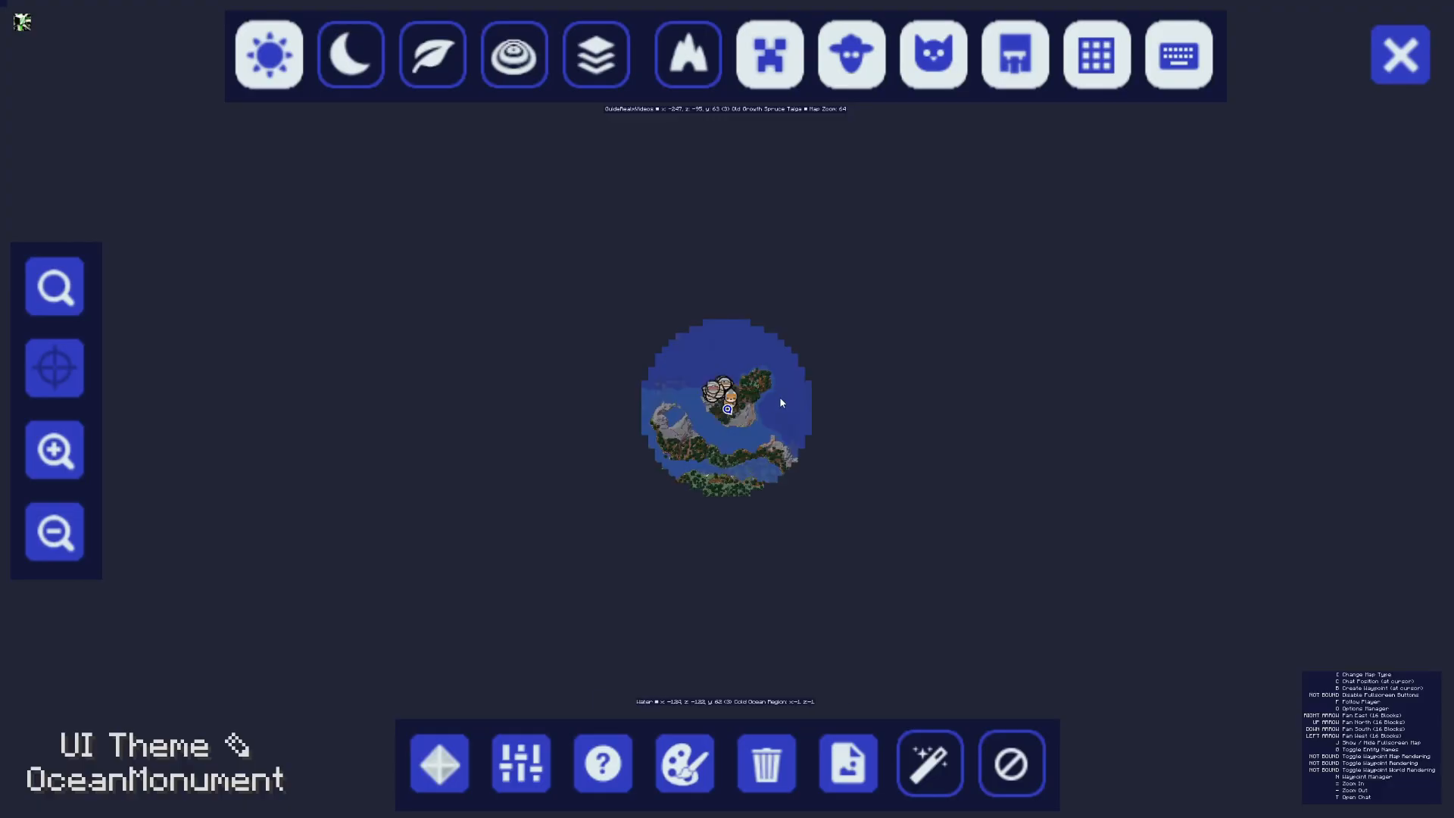
click(1399, 53)
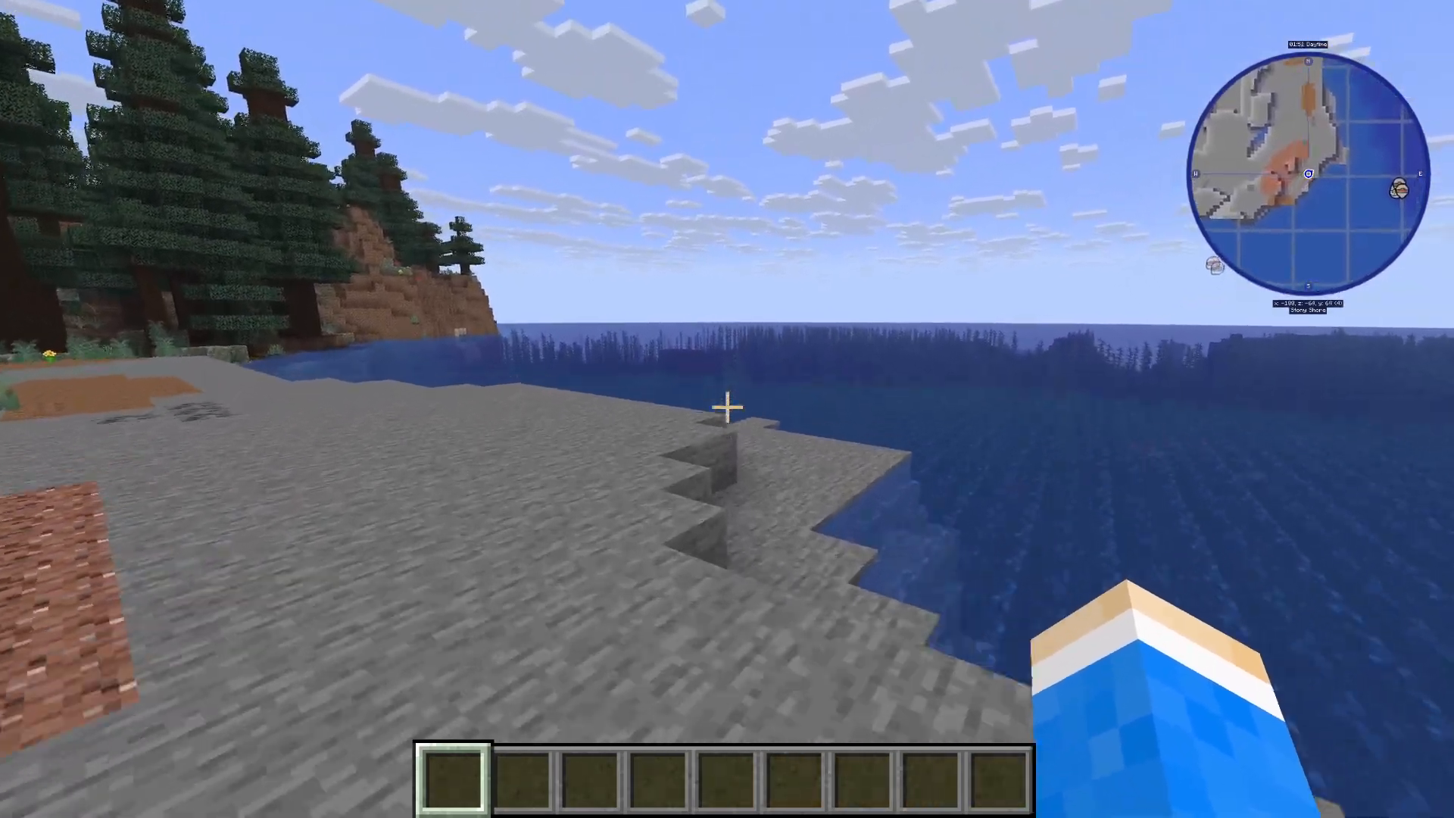
mouse_move(727, 408)
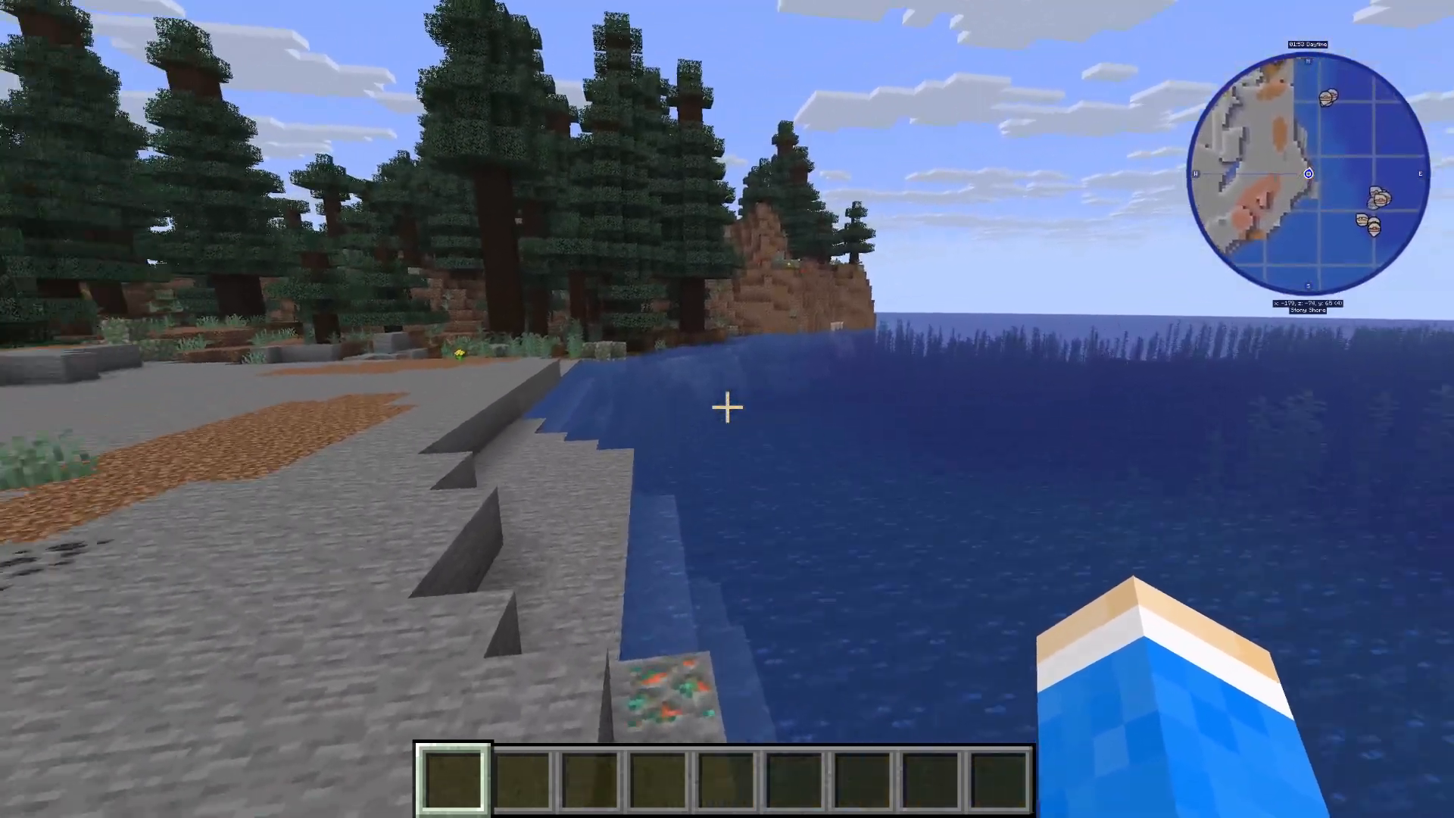